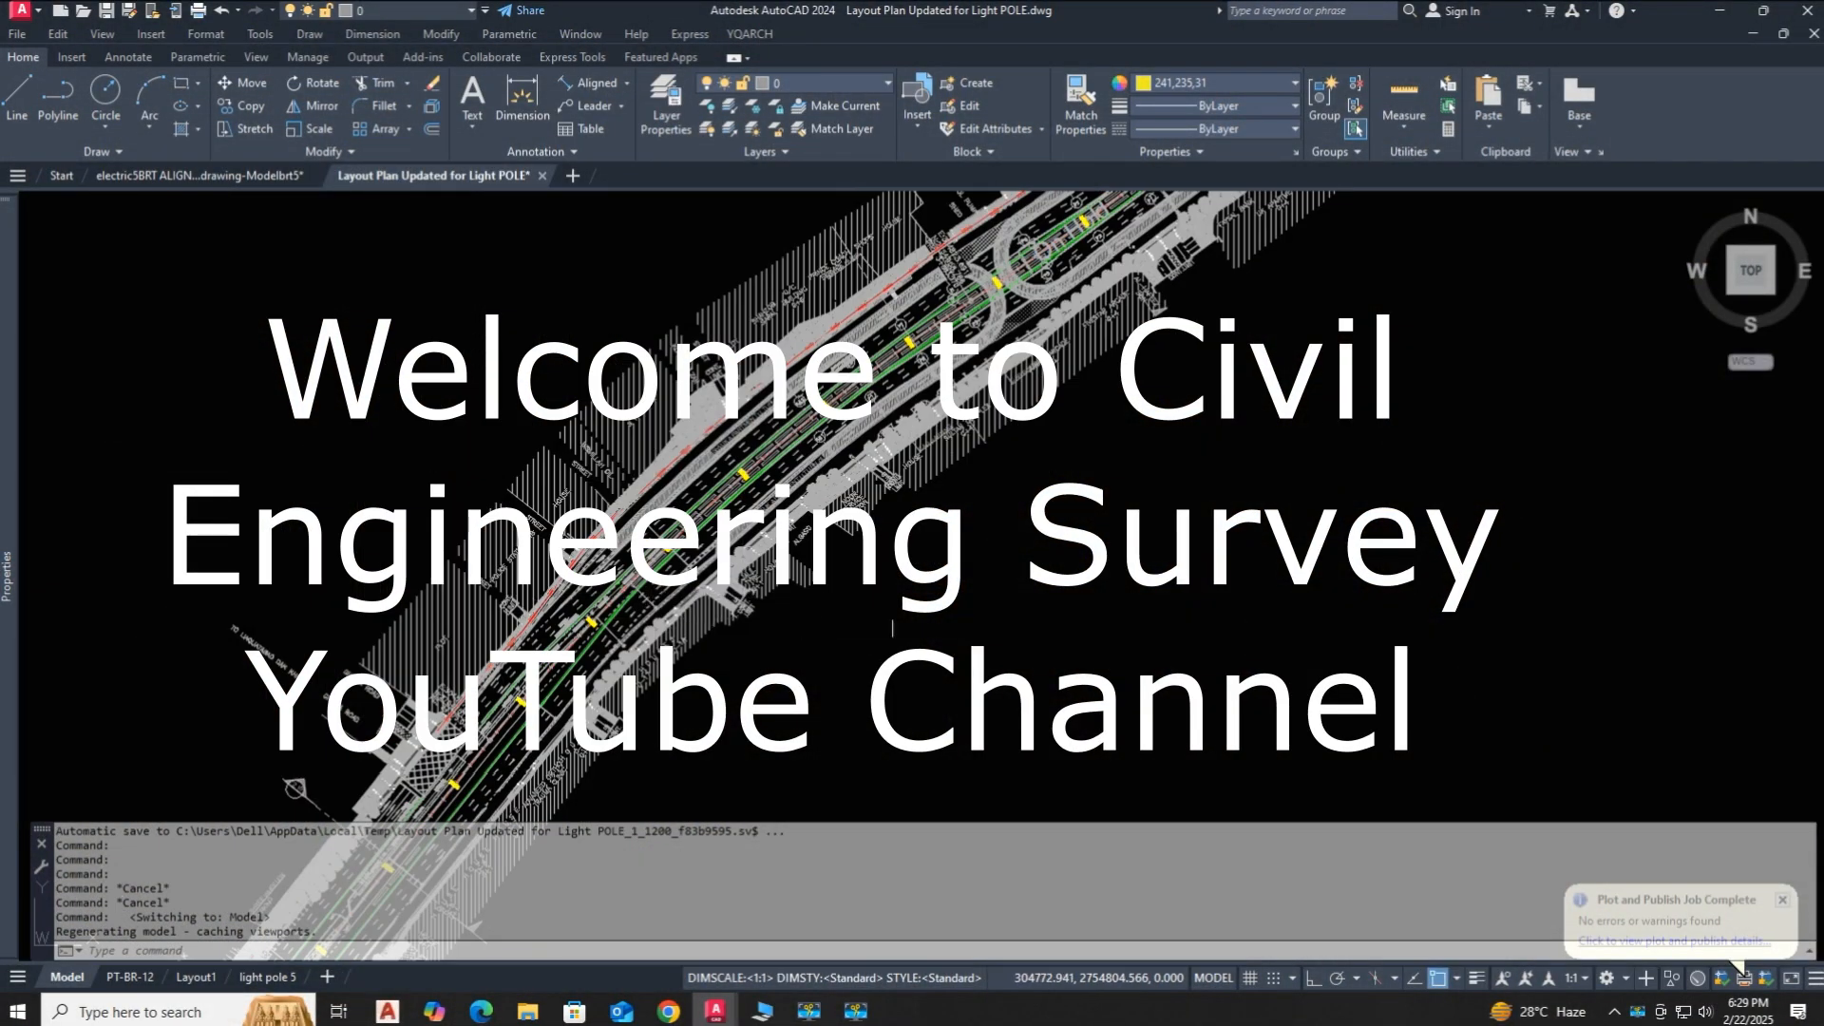
{"action": "mouse_move", "coordinate": [811, 644]}
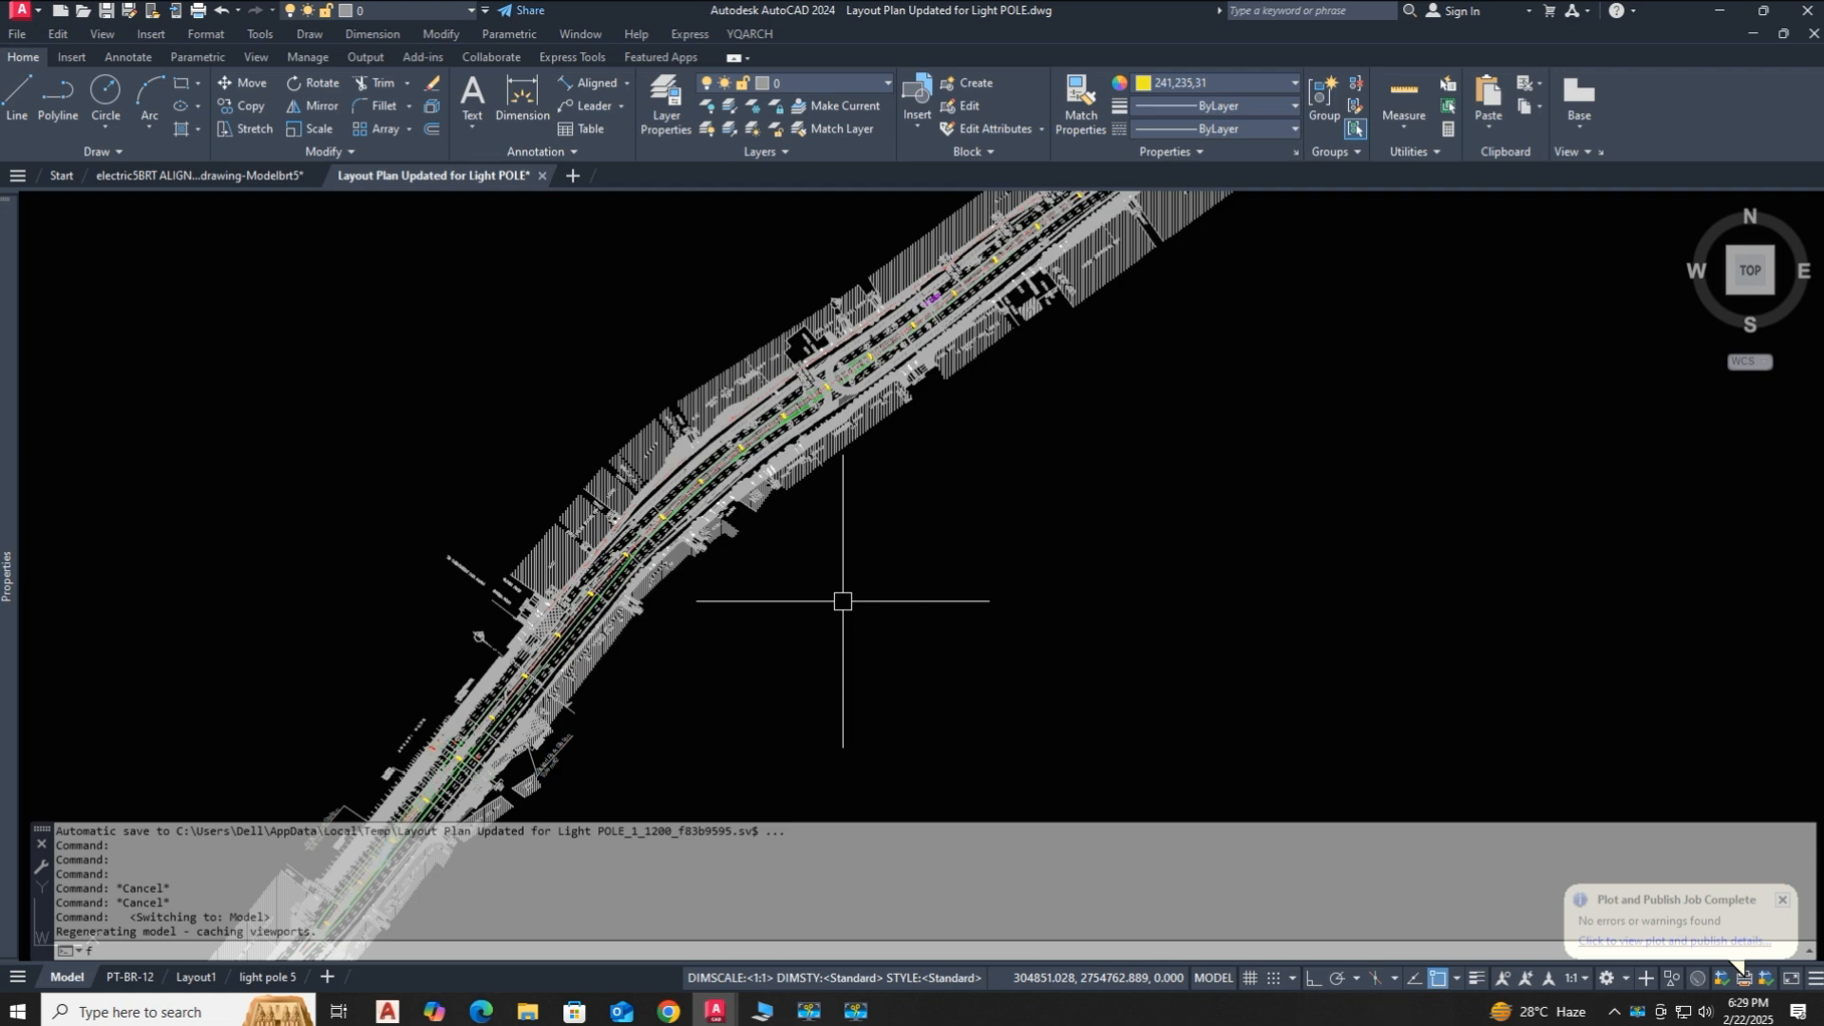
- Start FIND and enter 3+750 as the search term for the entire drawing
{"action": "type", "text": "FIND"}
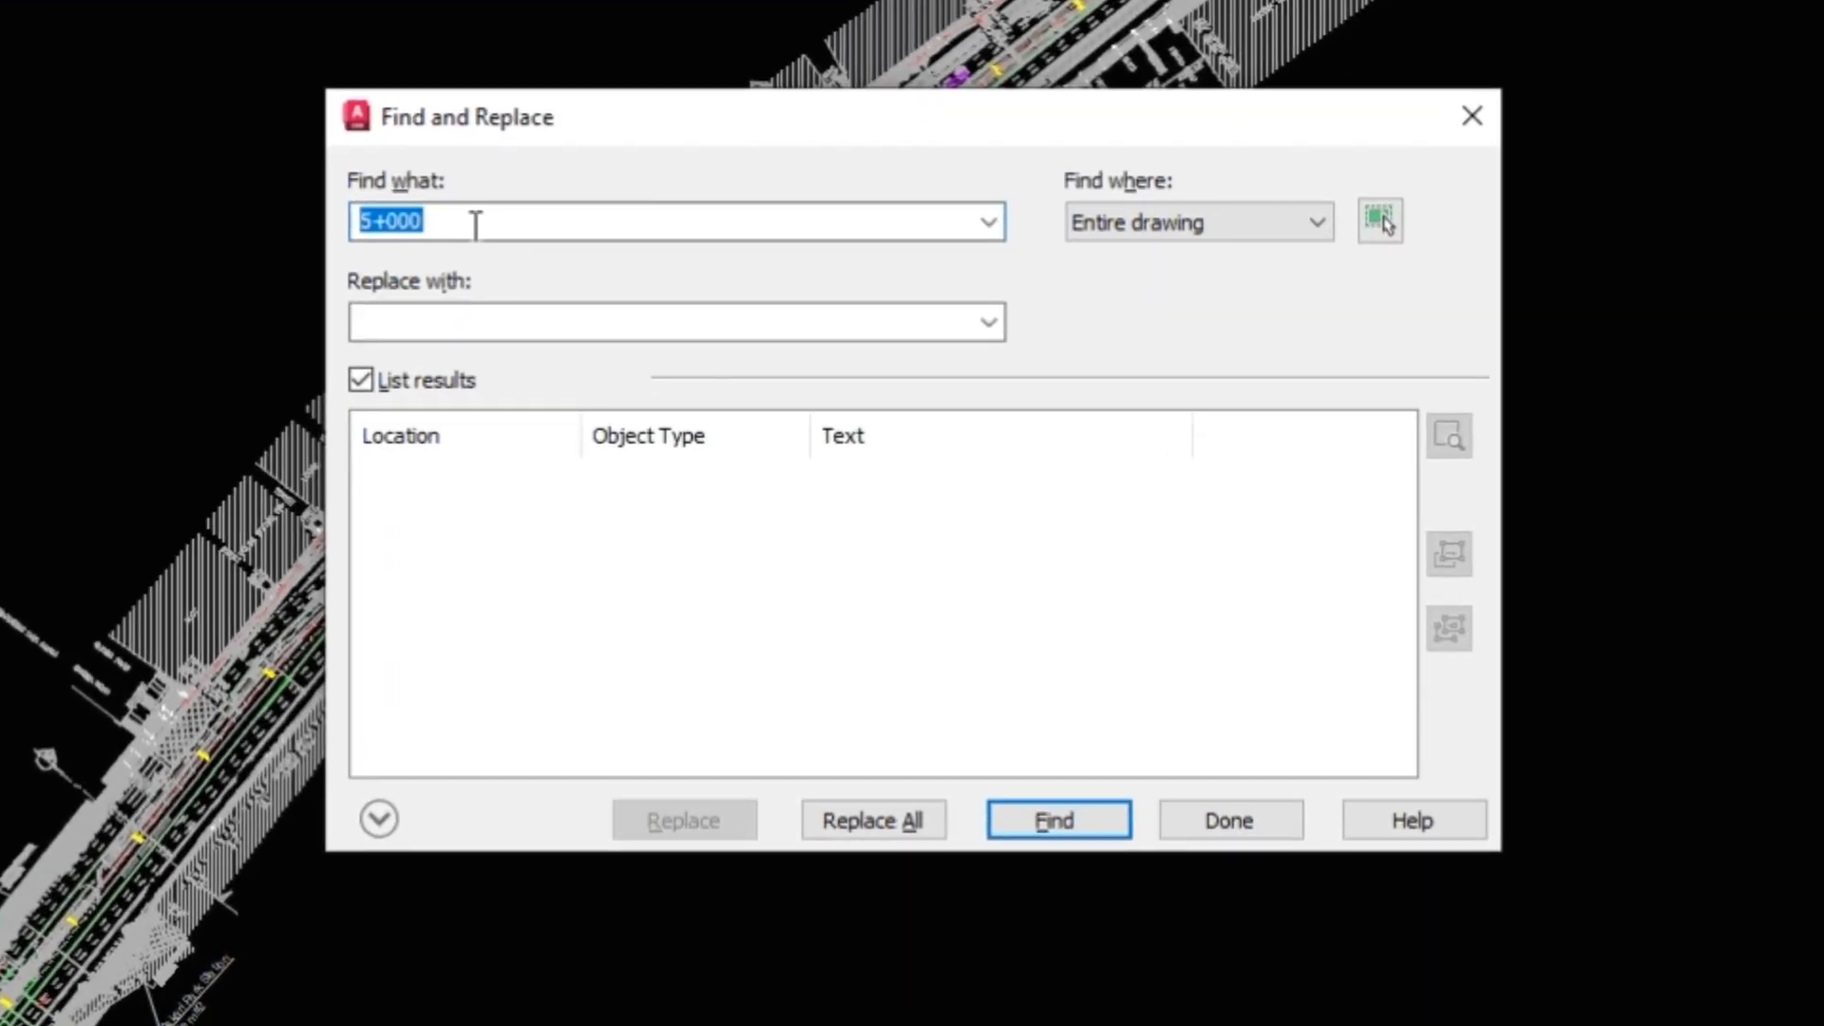
{"action": "mouse_move", "coordinate": [532, 154]}
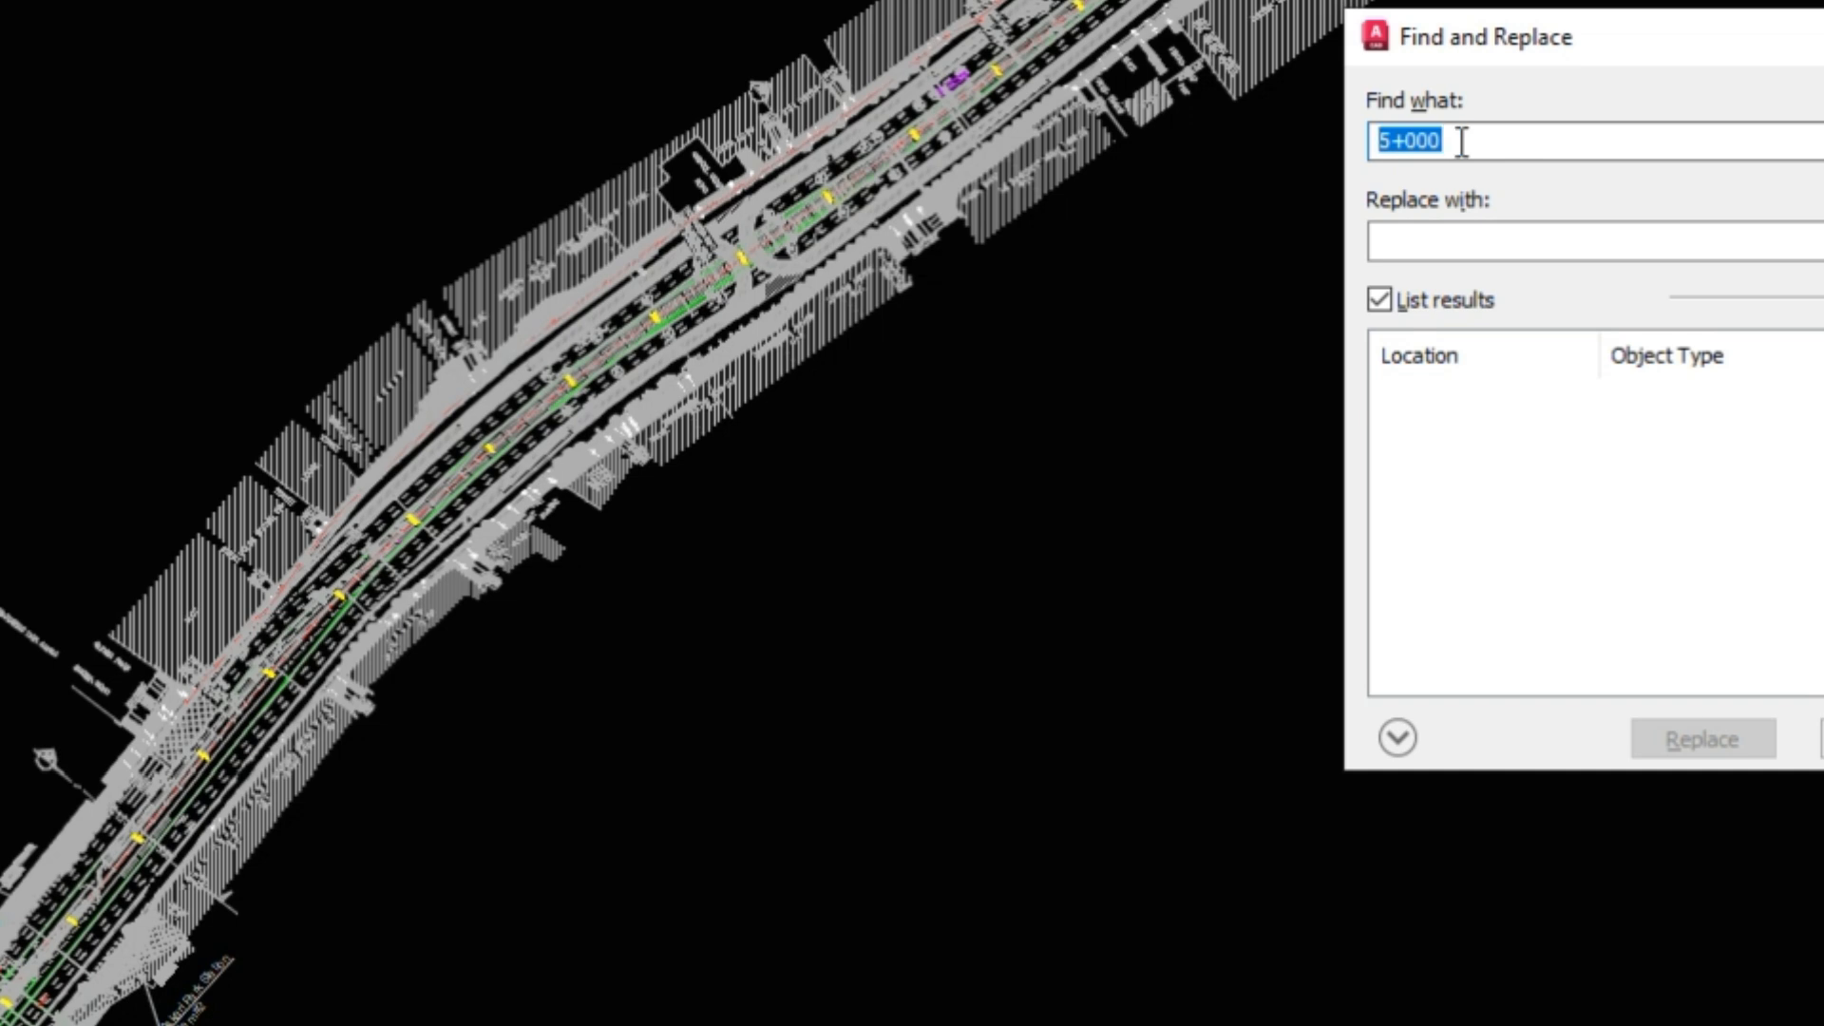
{"action": "type", "text": "3"}
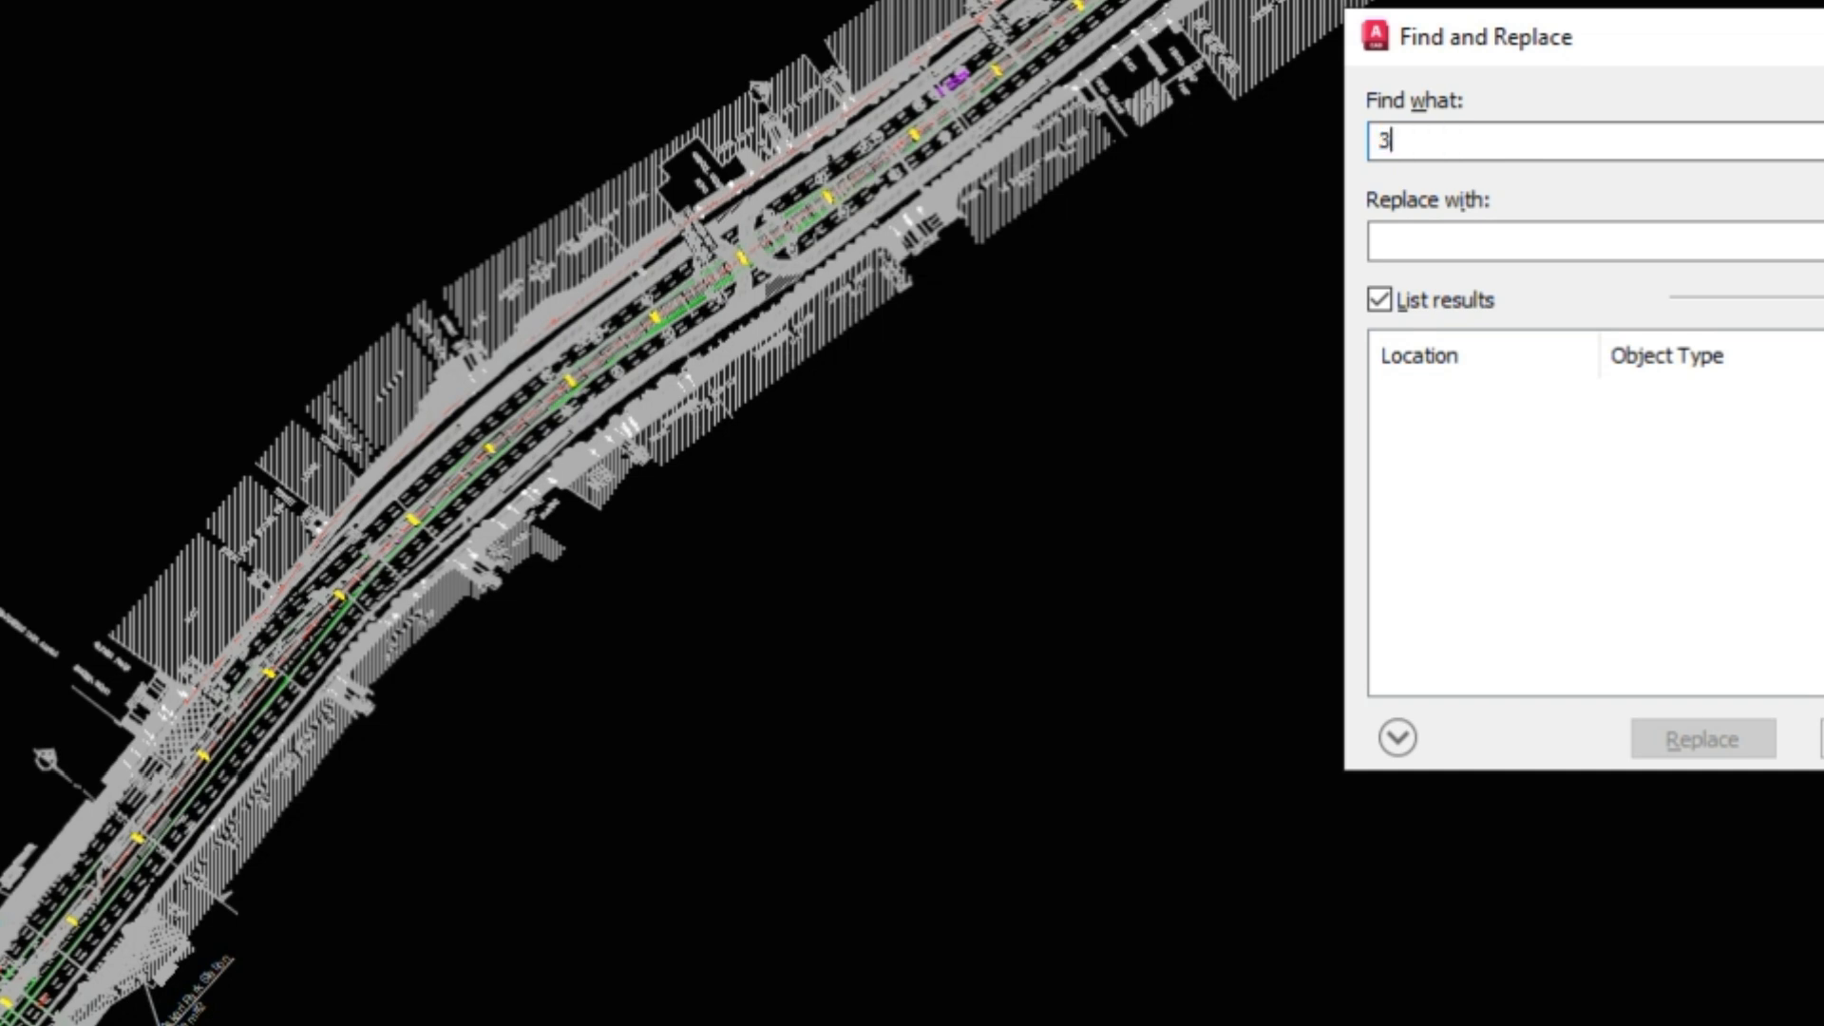
{"action": "type", "text": "+750"}
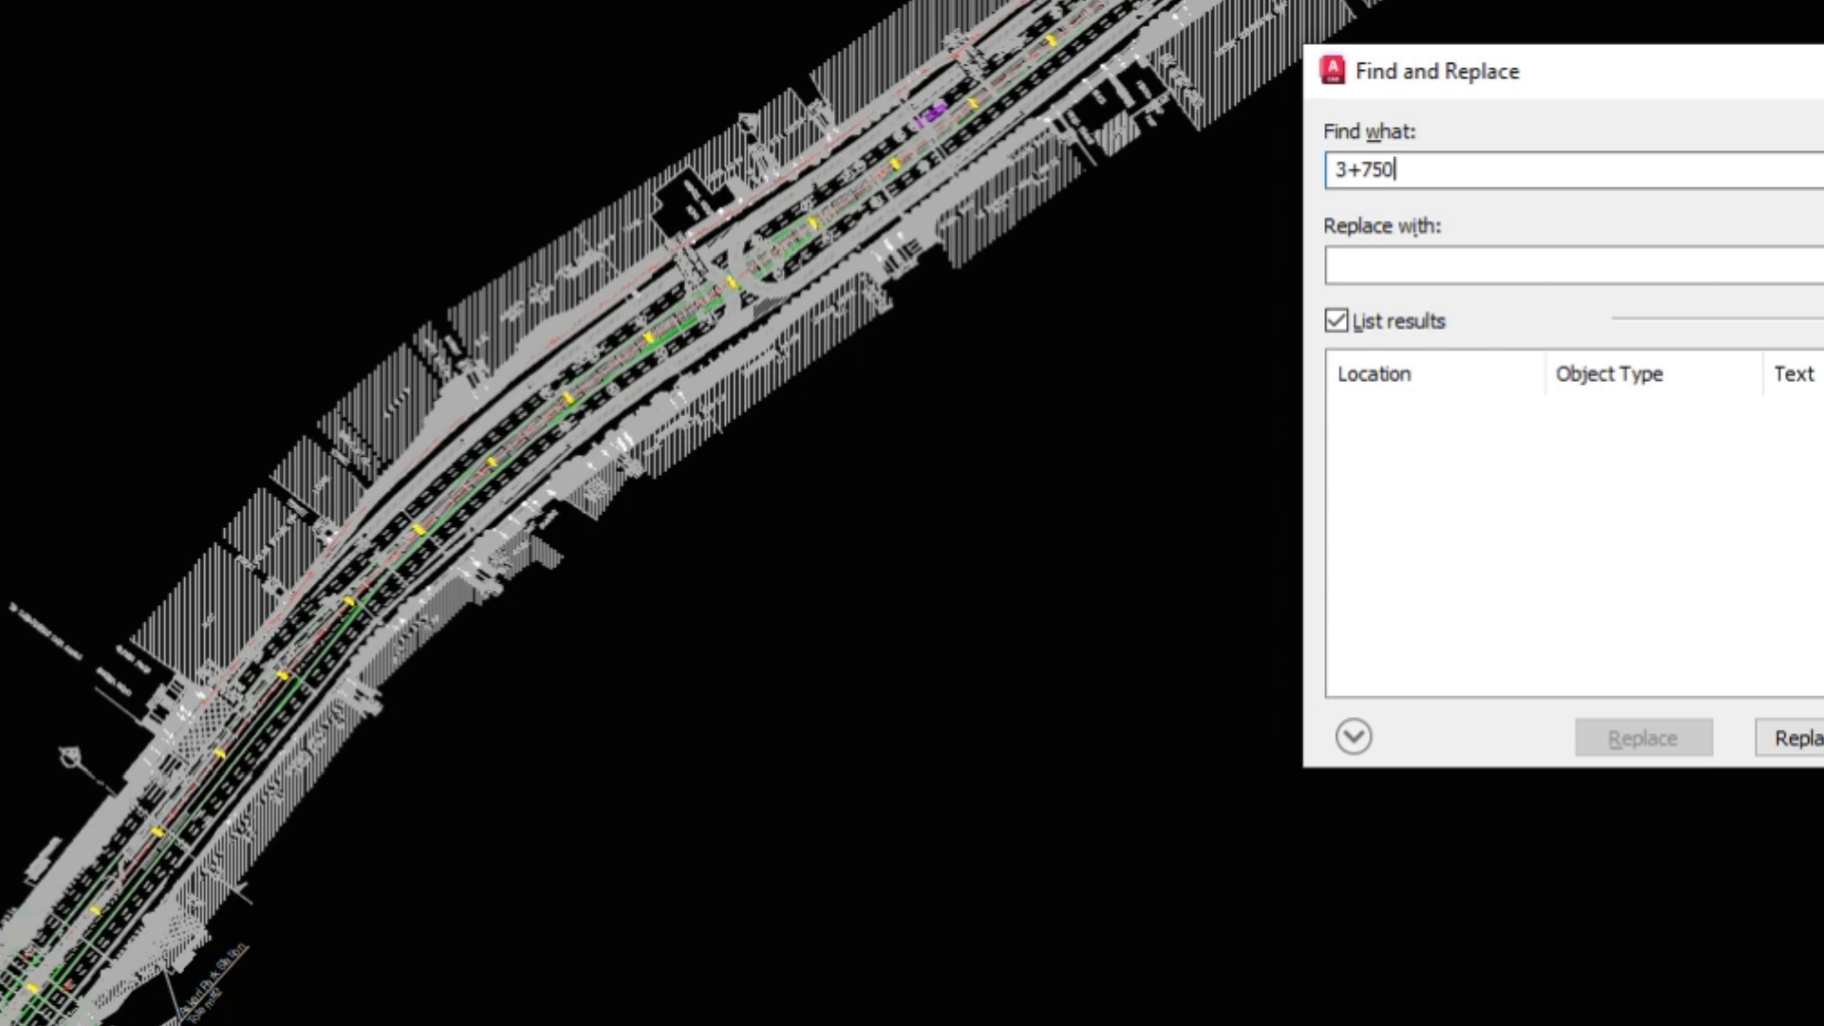
{"action": "left_click", "coordinate": [1435, 730]}
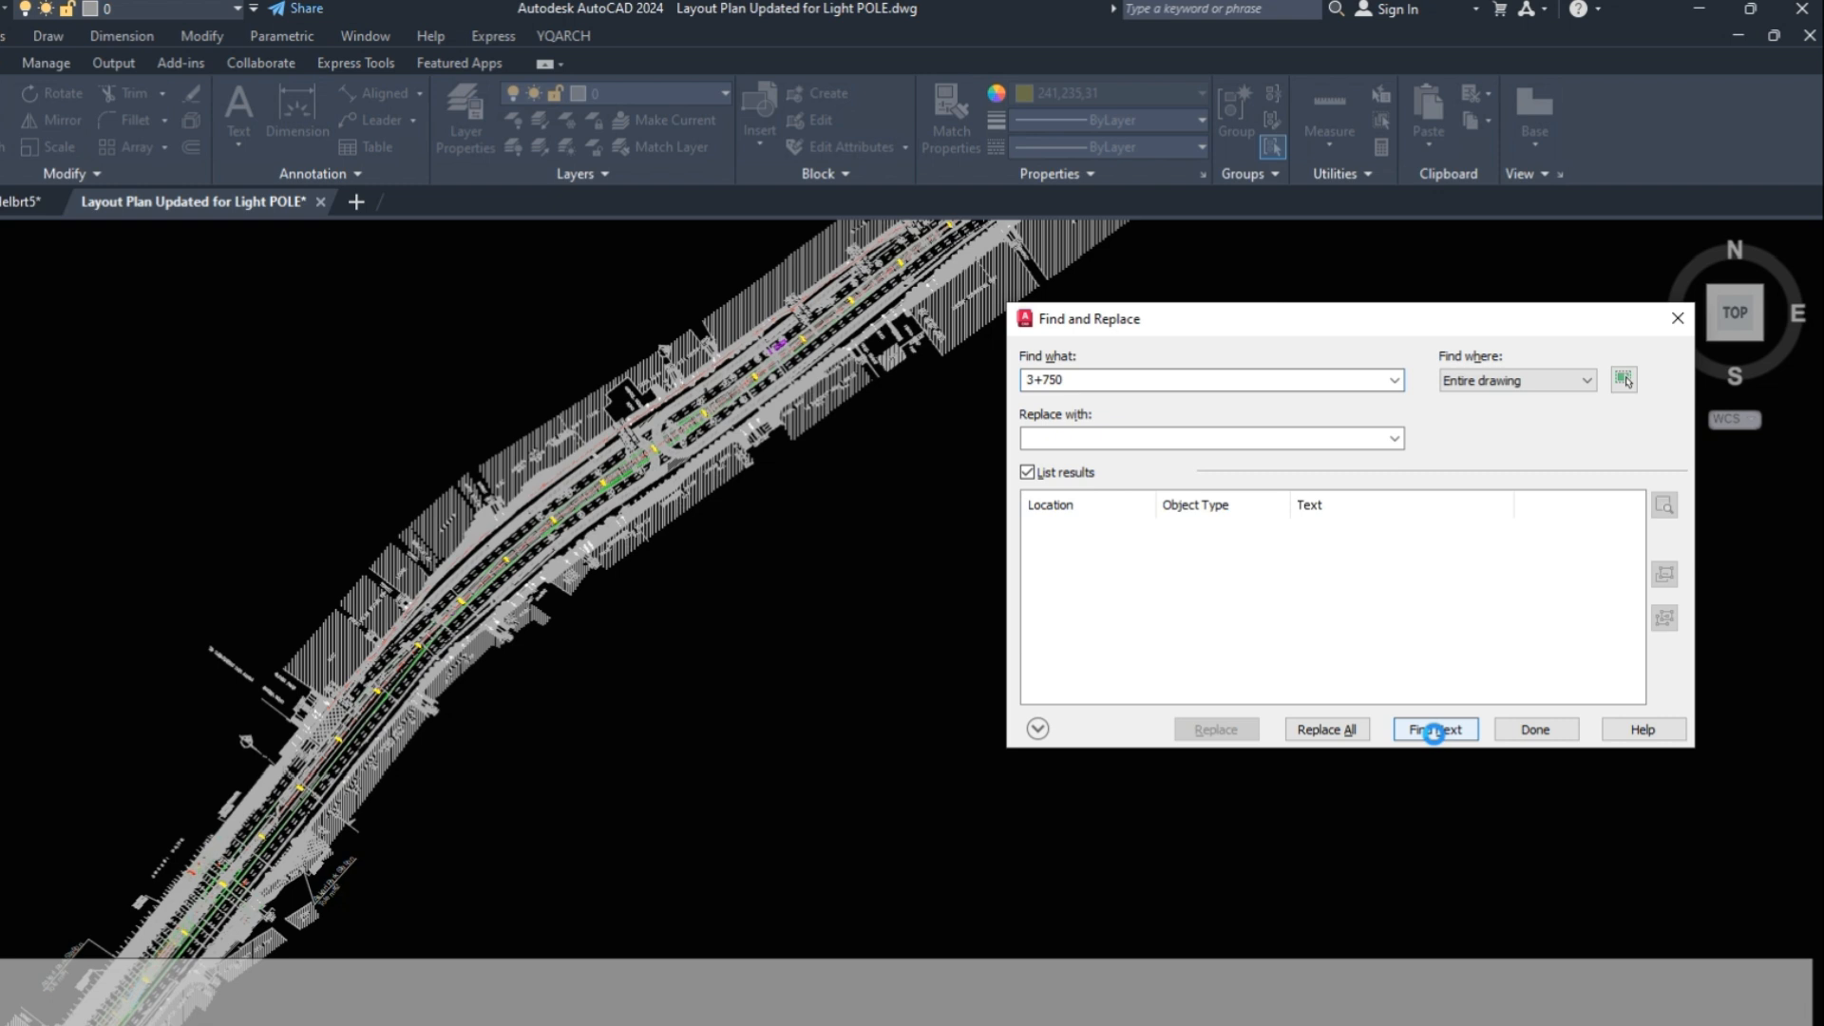
- Run the search for 3+750 and acknowledge the one-match message
{"action": "left_click", "coordinate": [1434, 728]}
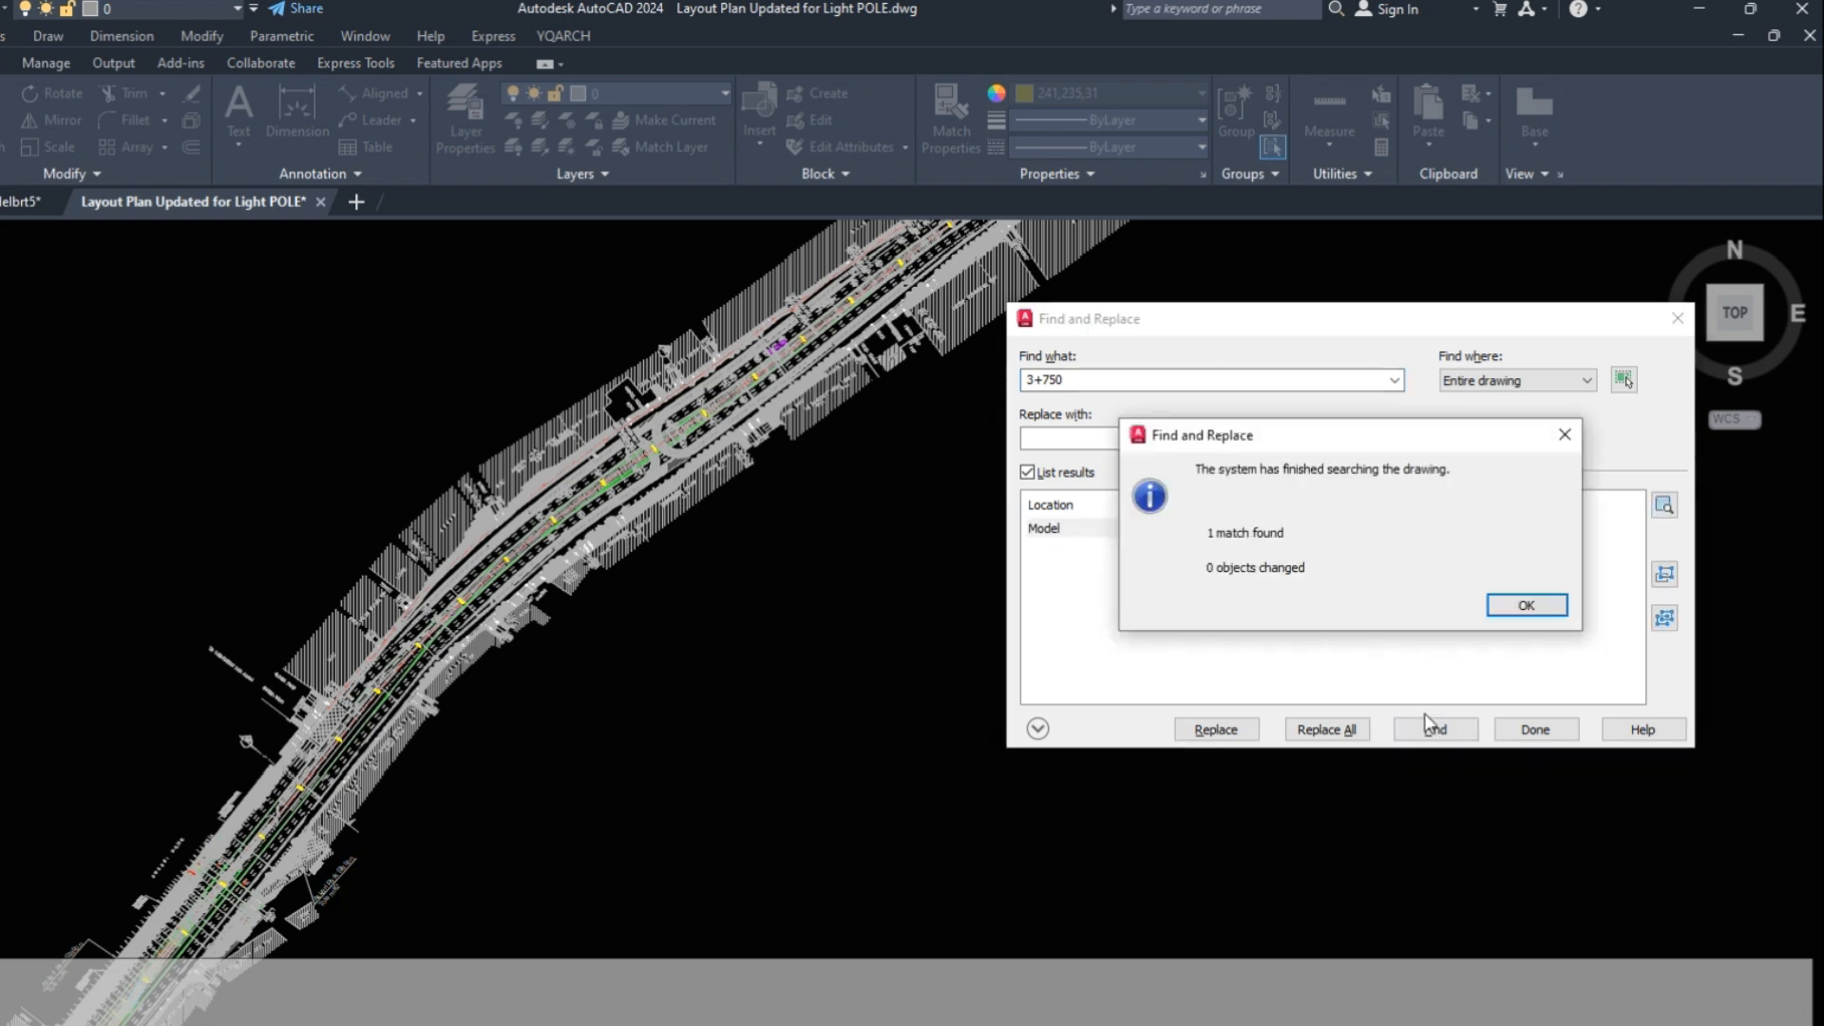
{"action": "mouse_move", "coordinate": [1214, 551]}
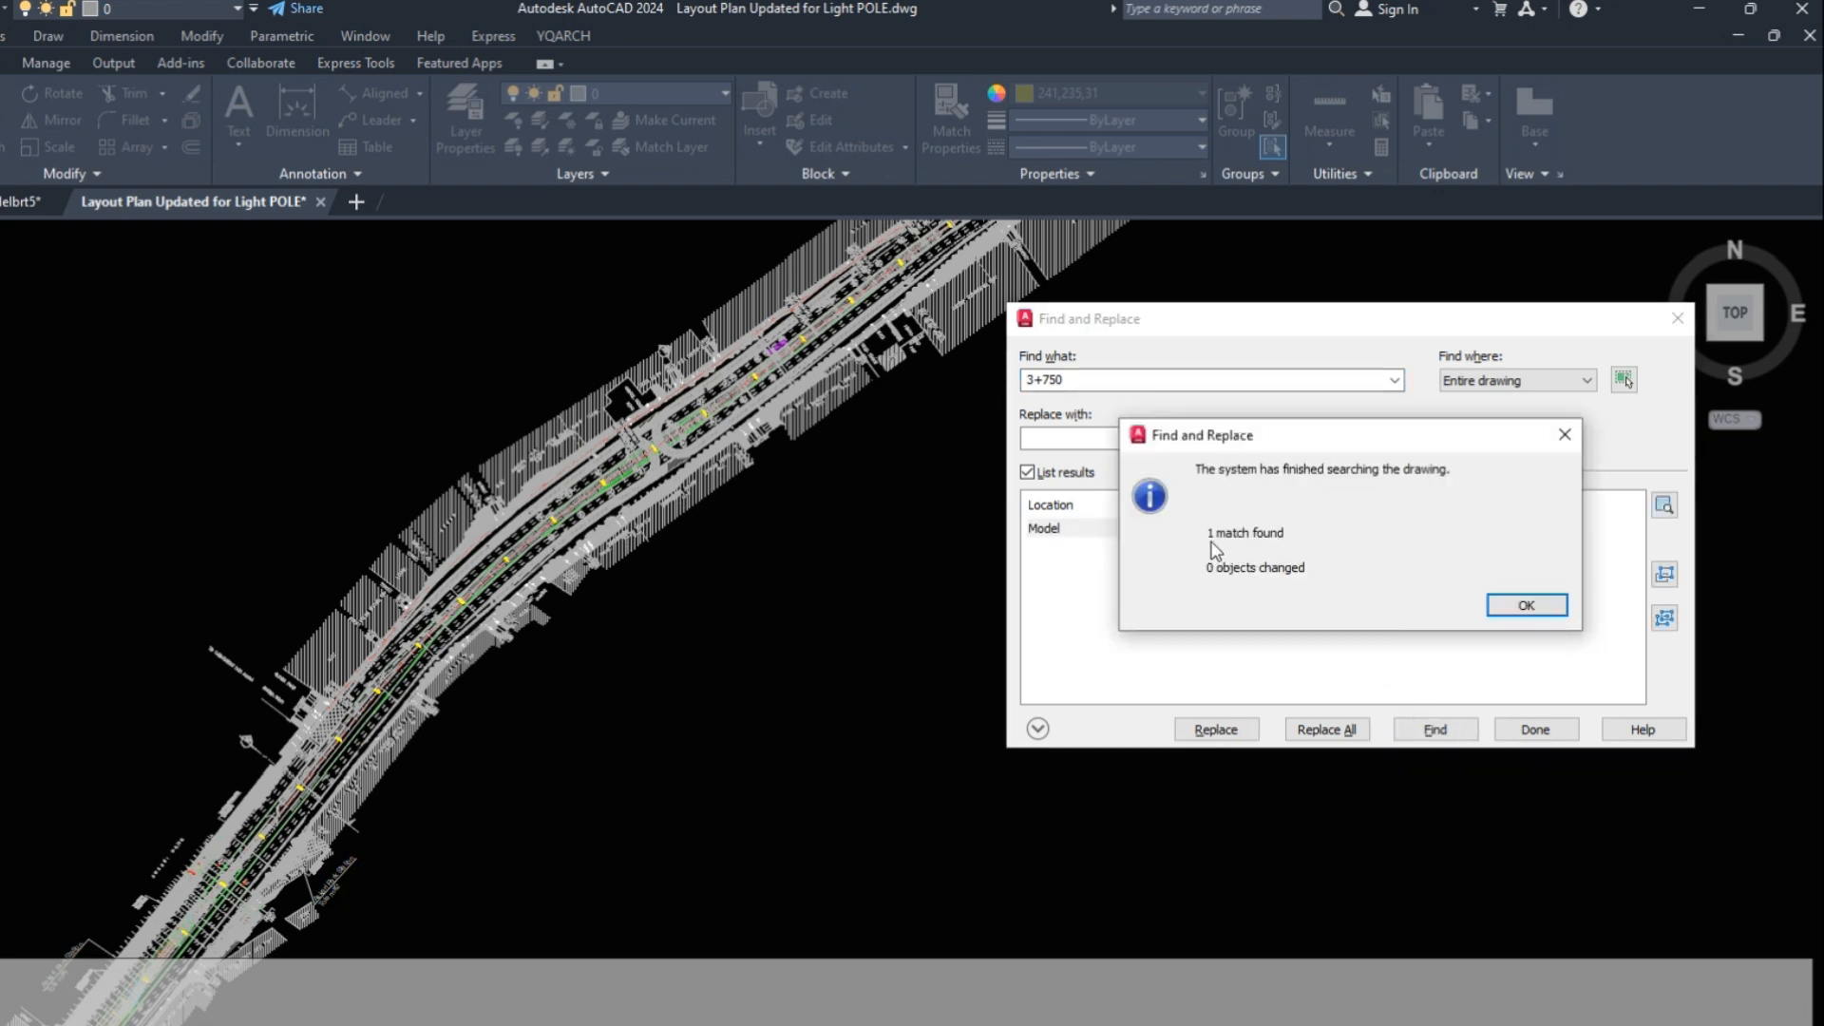
{"action": "left_click", "coordinate": [1525, 605]}
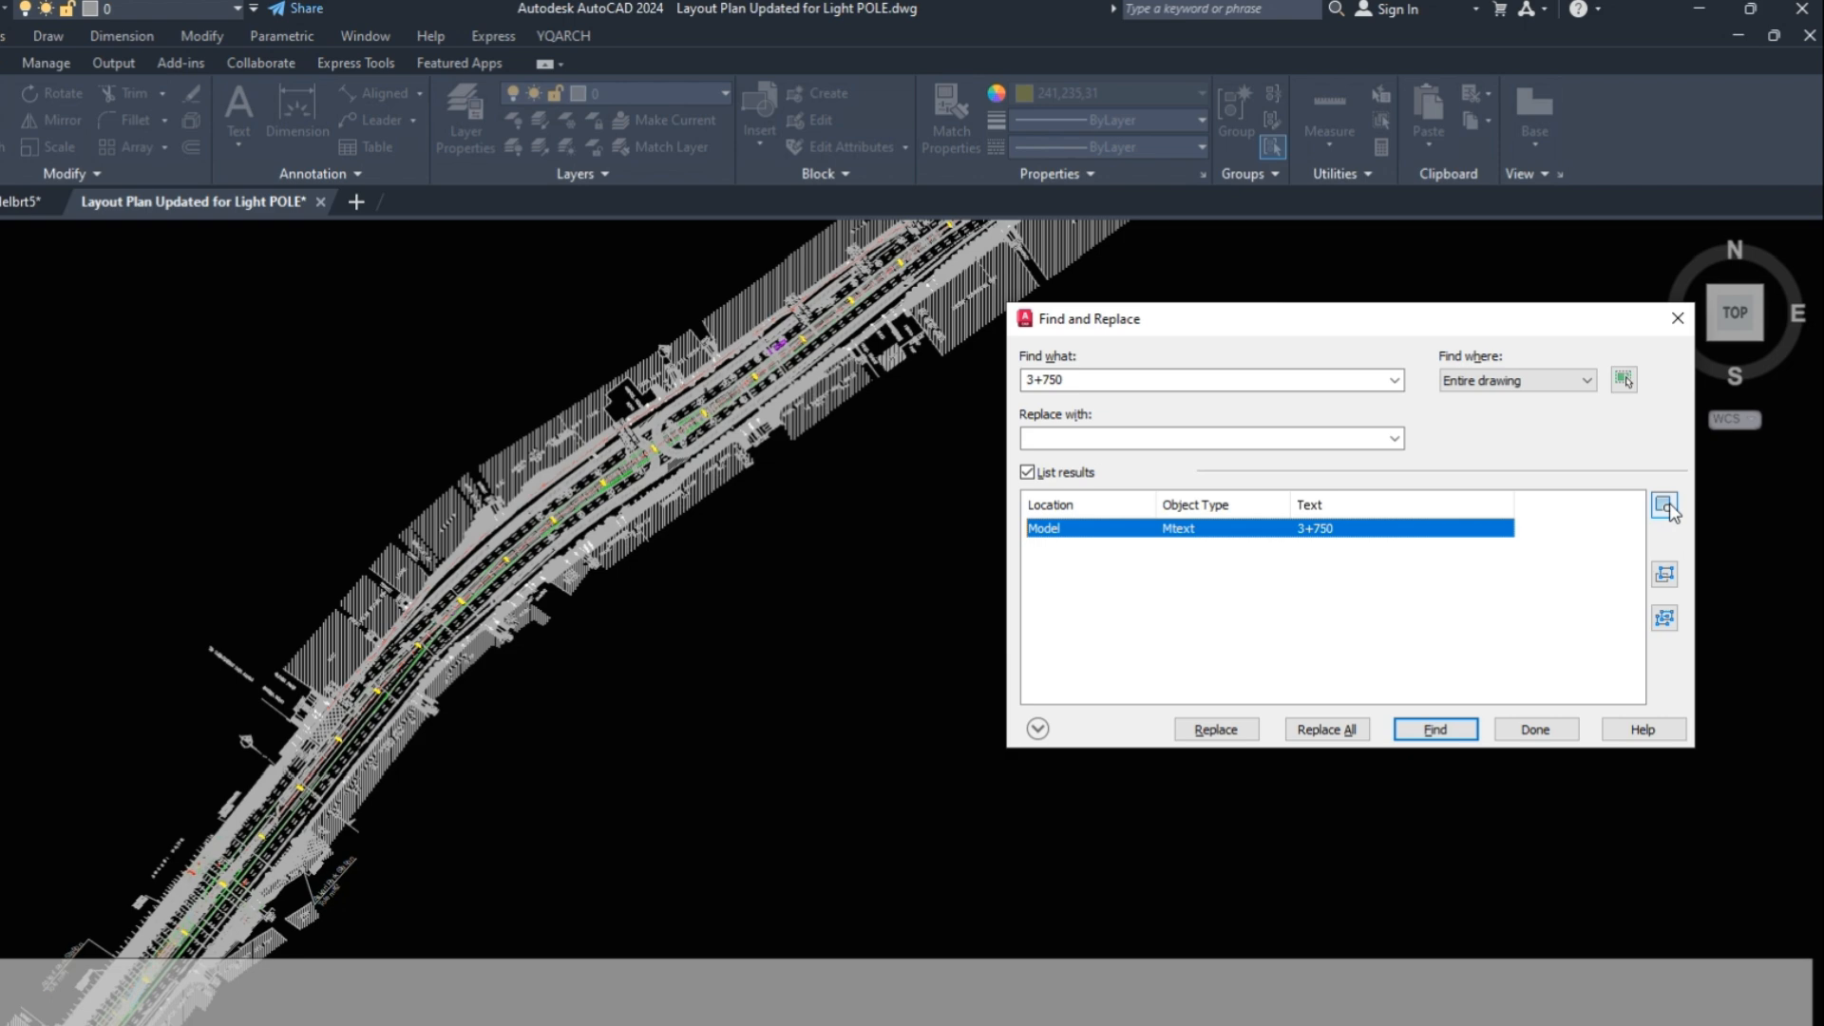
{"action": "mouse_move", "coordinate": [1672, 520]}
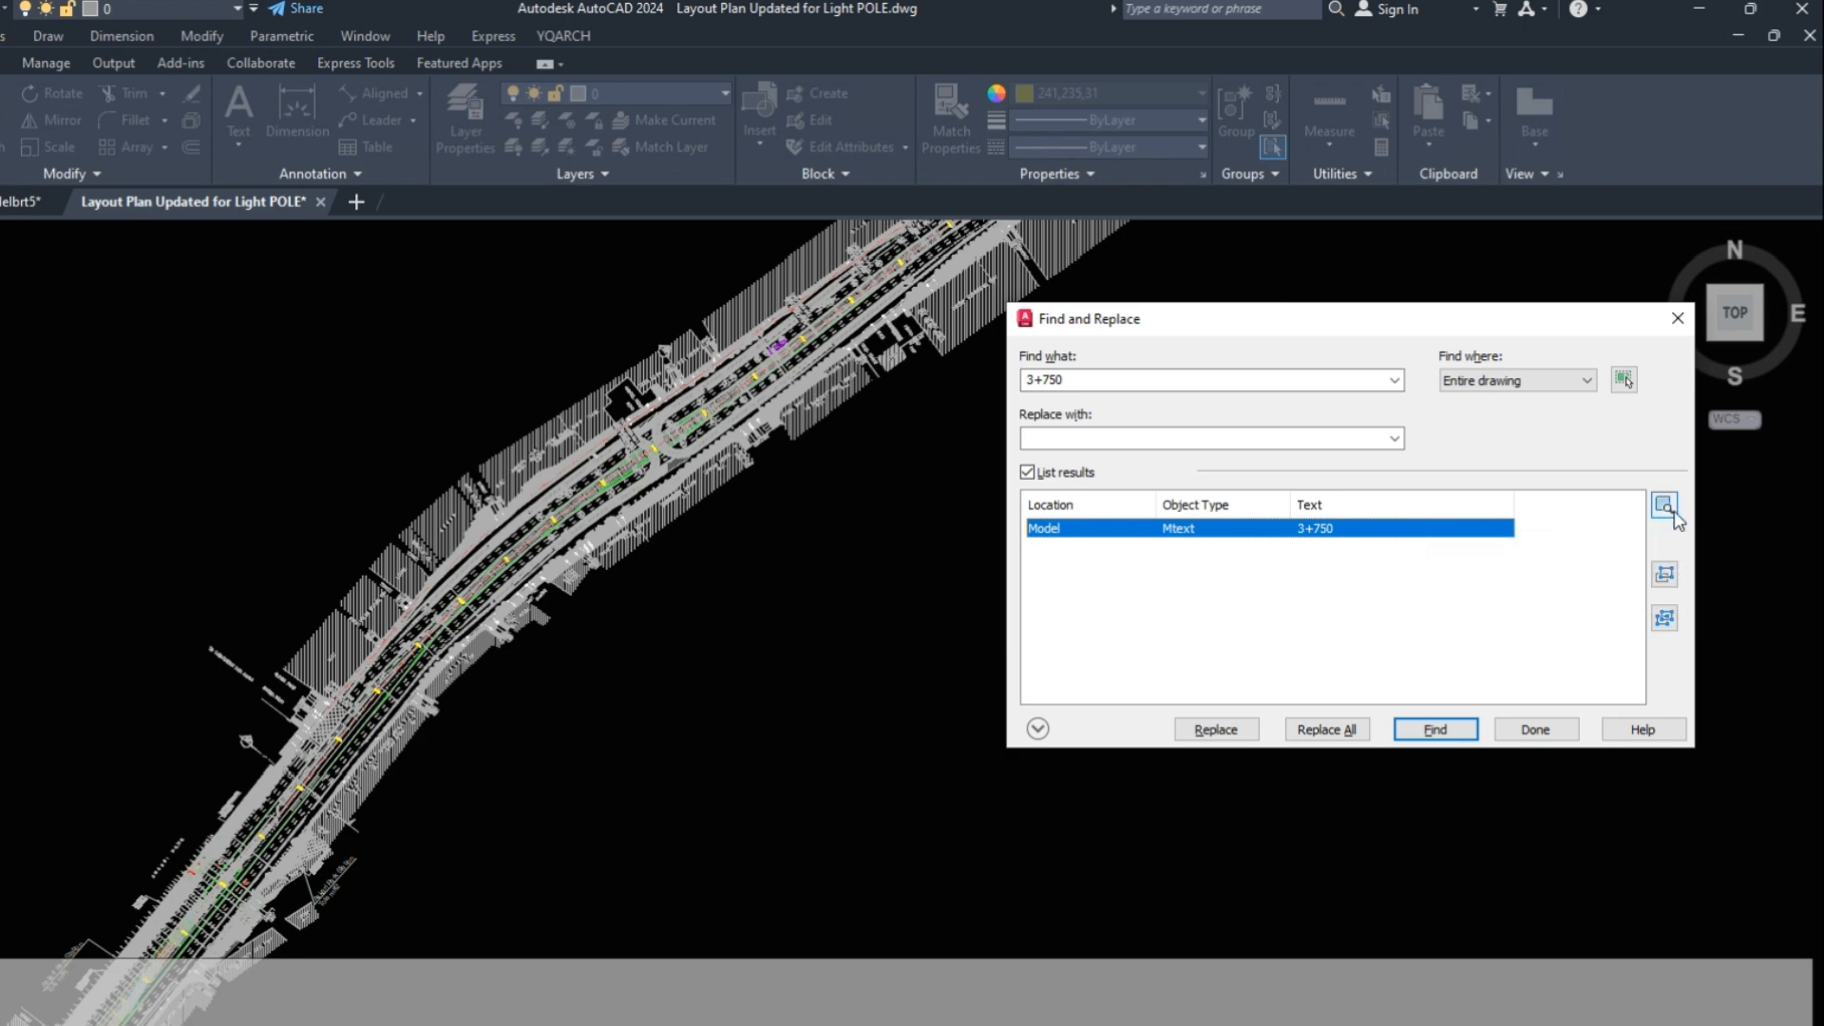
- Zoom the drawing to the found 3+750 Mtext label
{"action": "left_click", "coordinate": [1662, 505]}
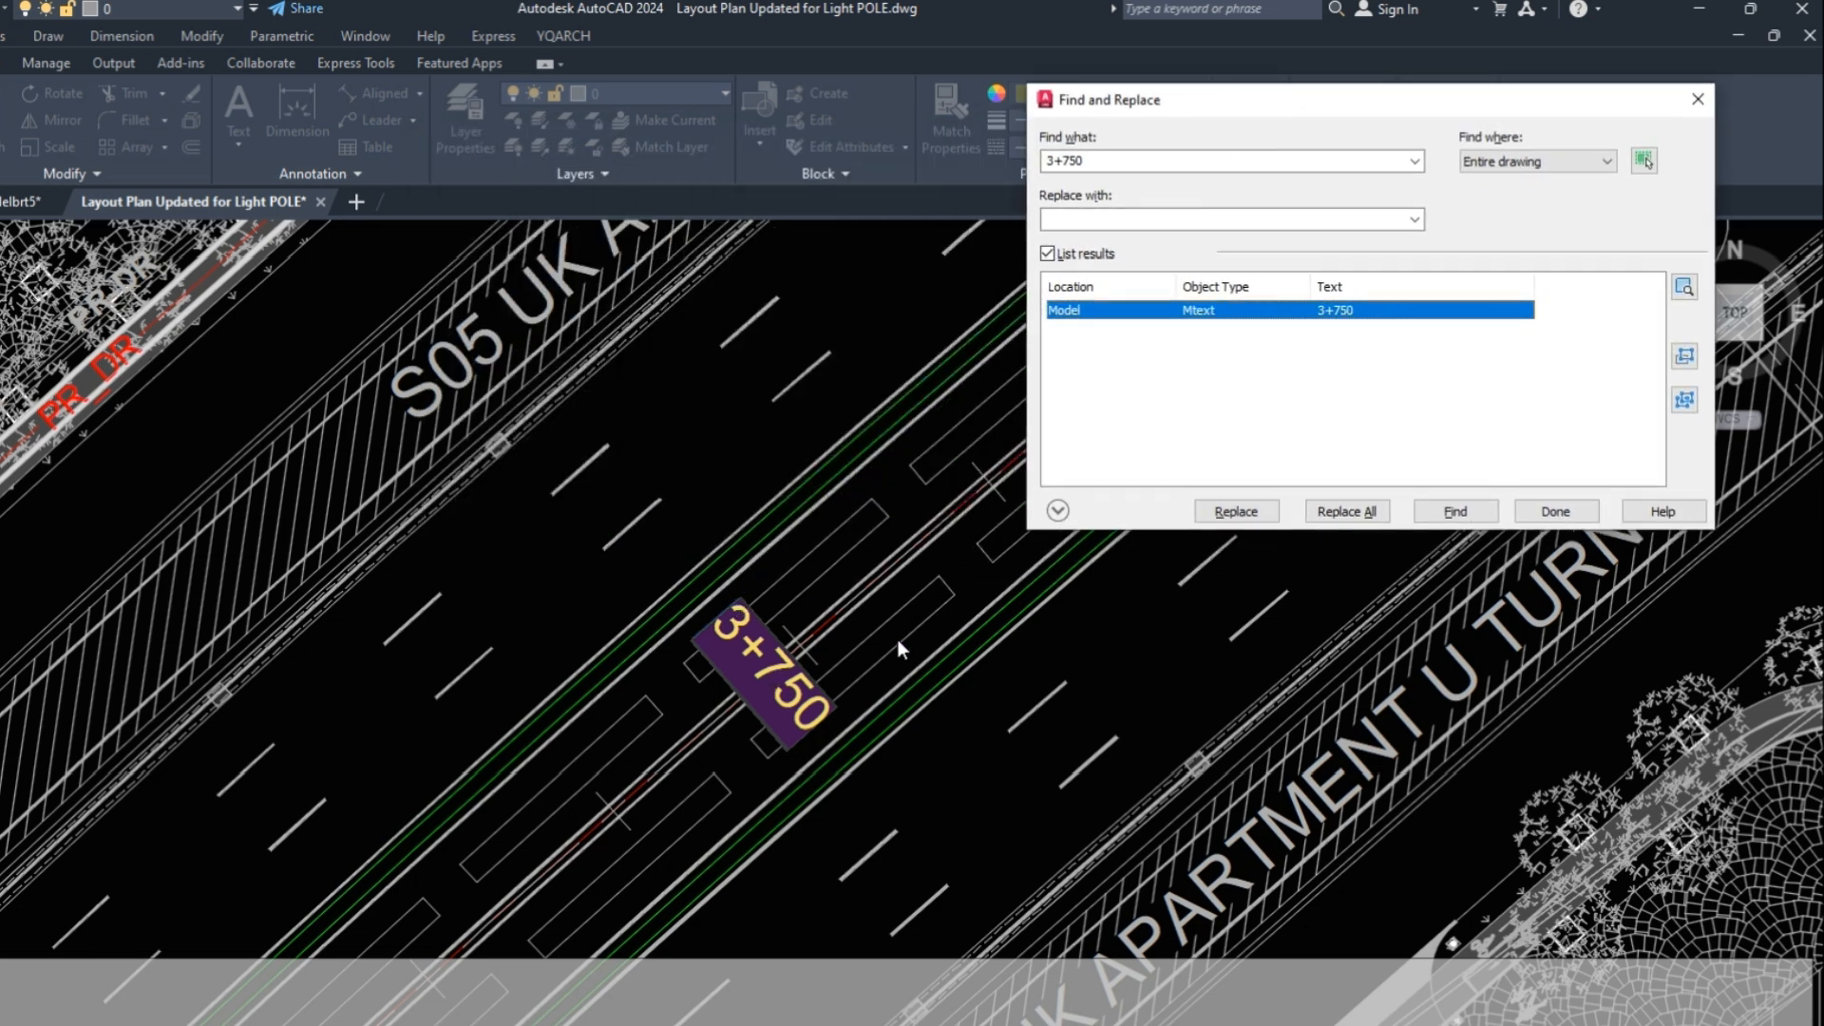
{"action": "mouse_move", "coordinate": [815, 736]}
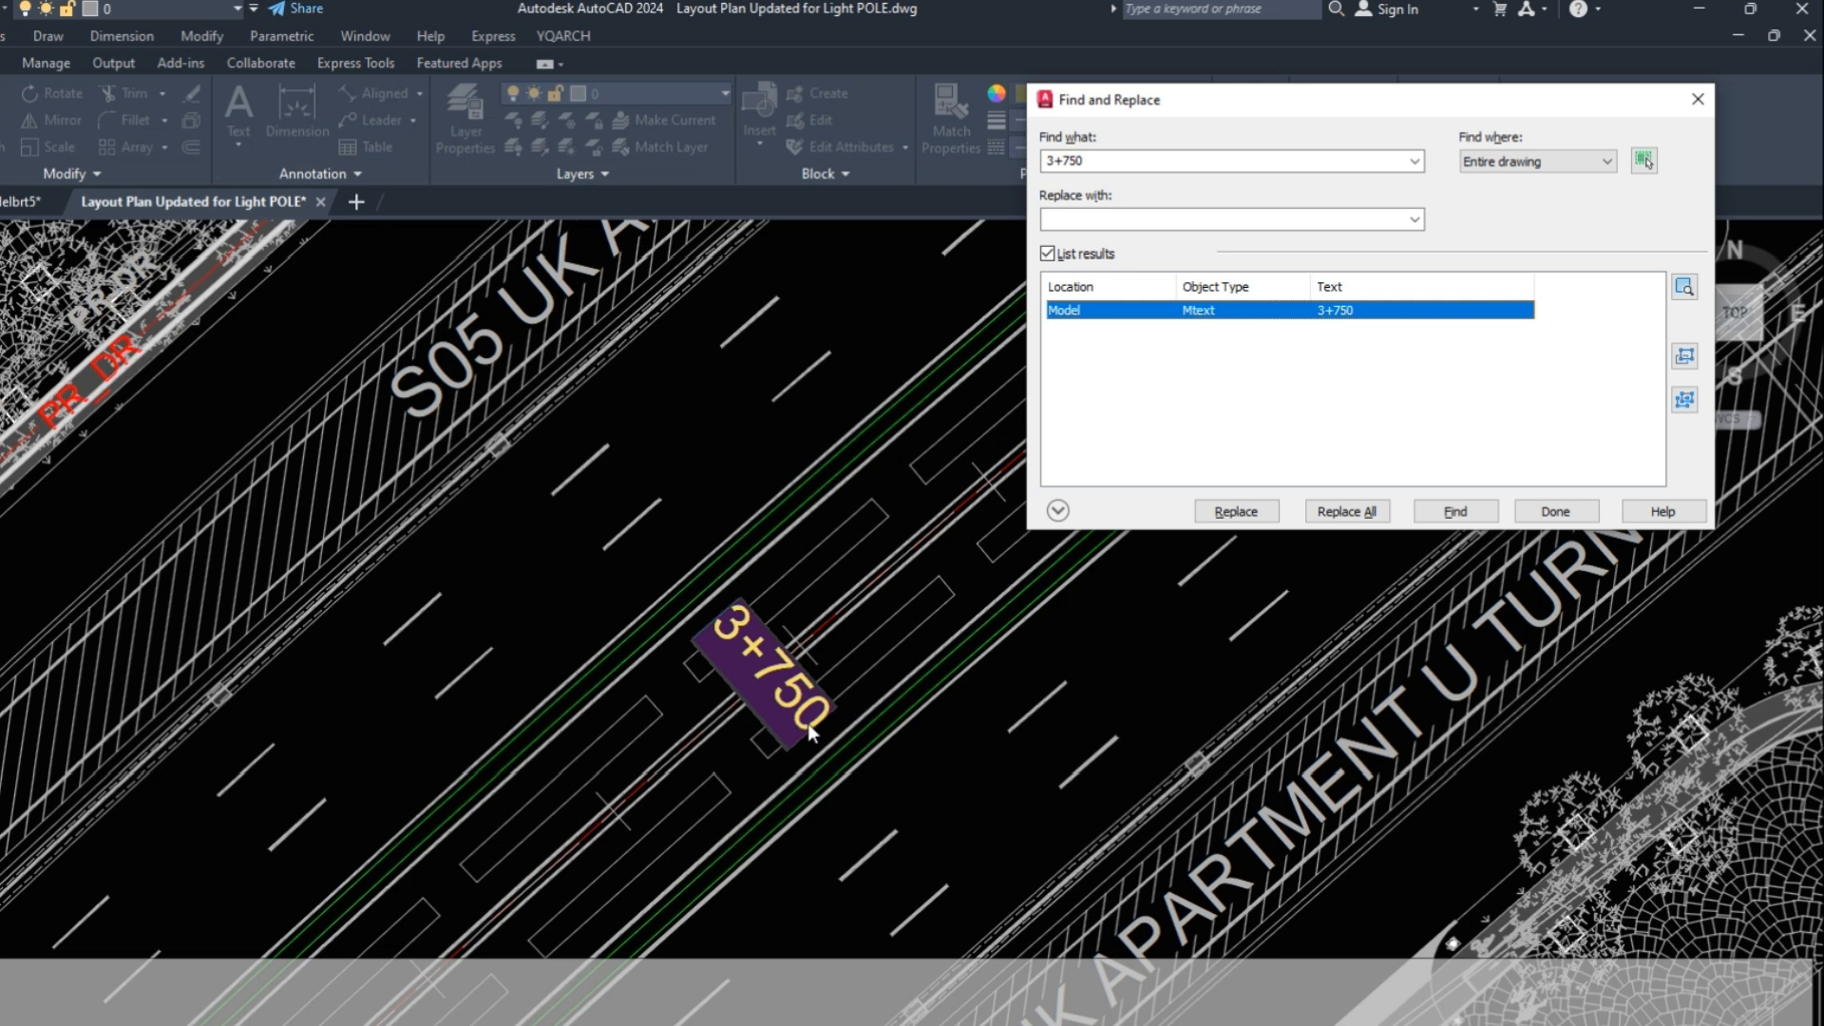
{"action": "mouse_move", "coordinate": [719, 596]}
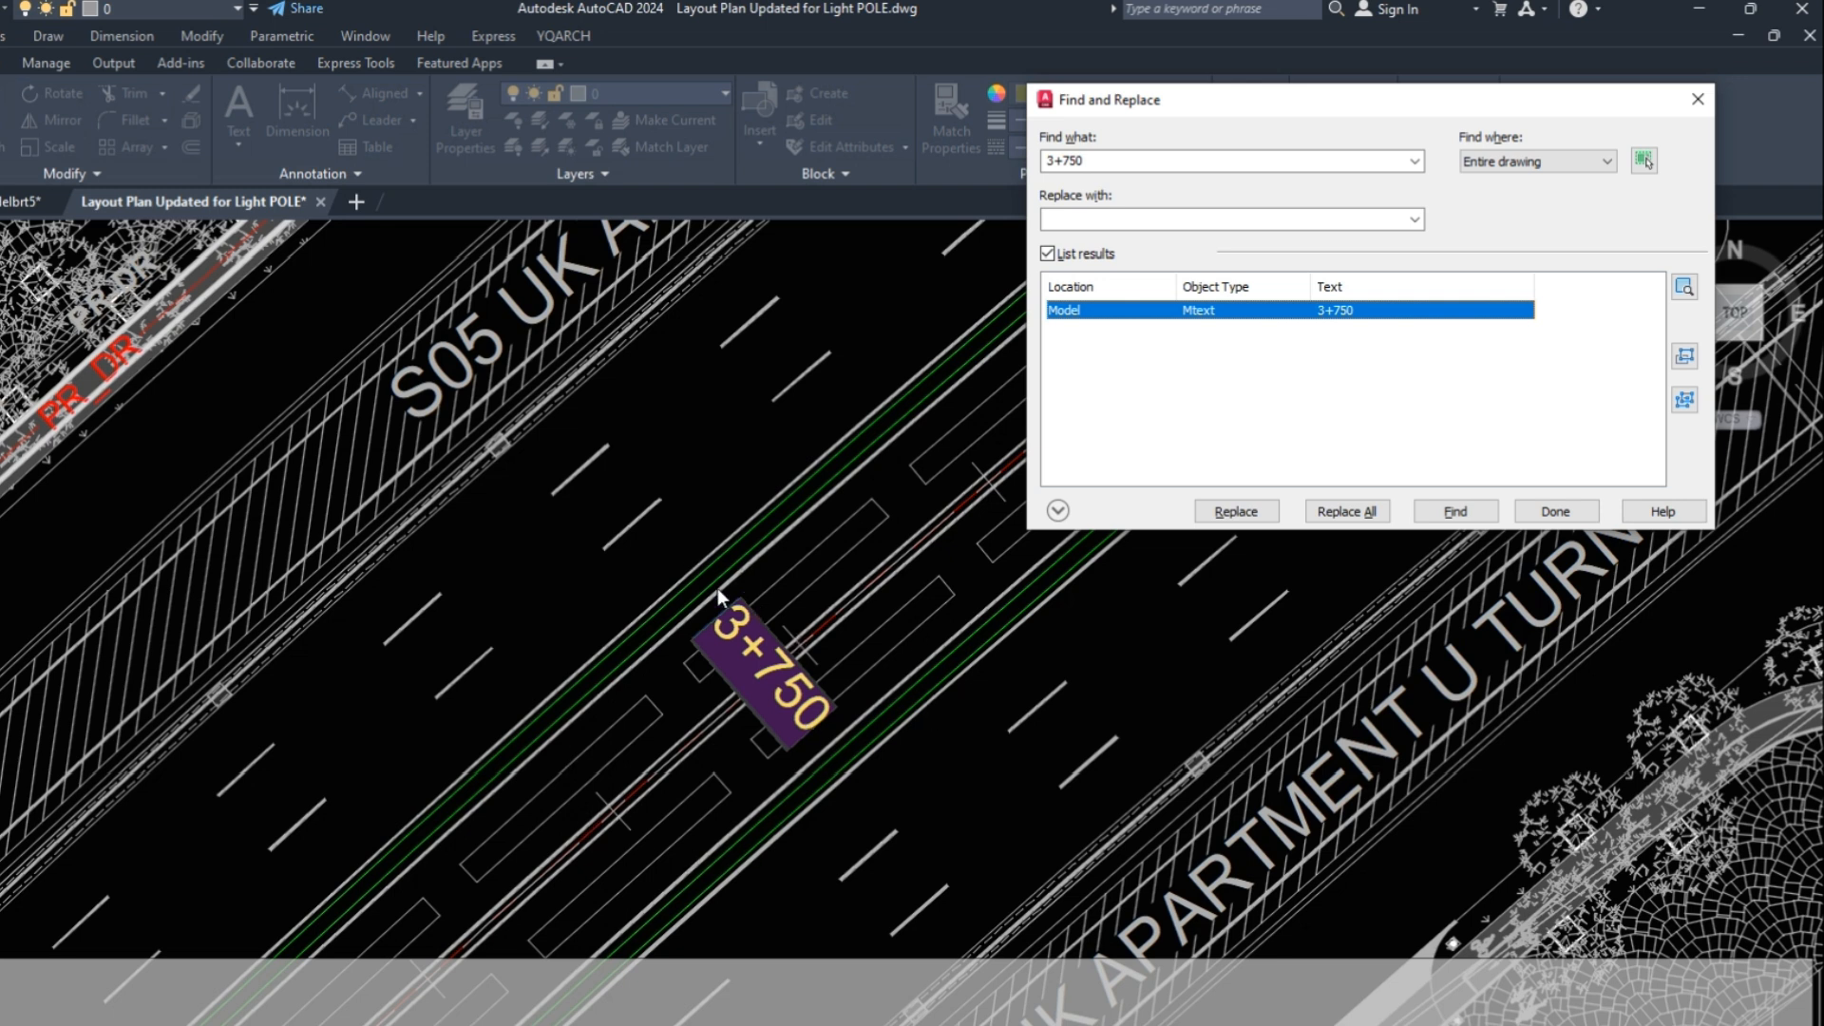
{"action": "mouse_move", "coordinate": [754, 543]}
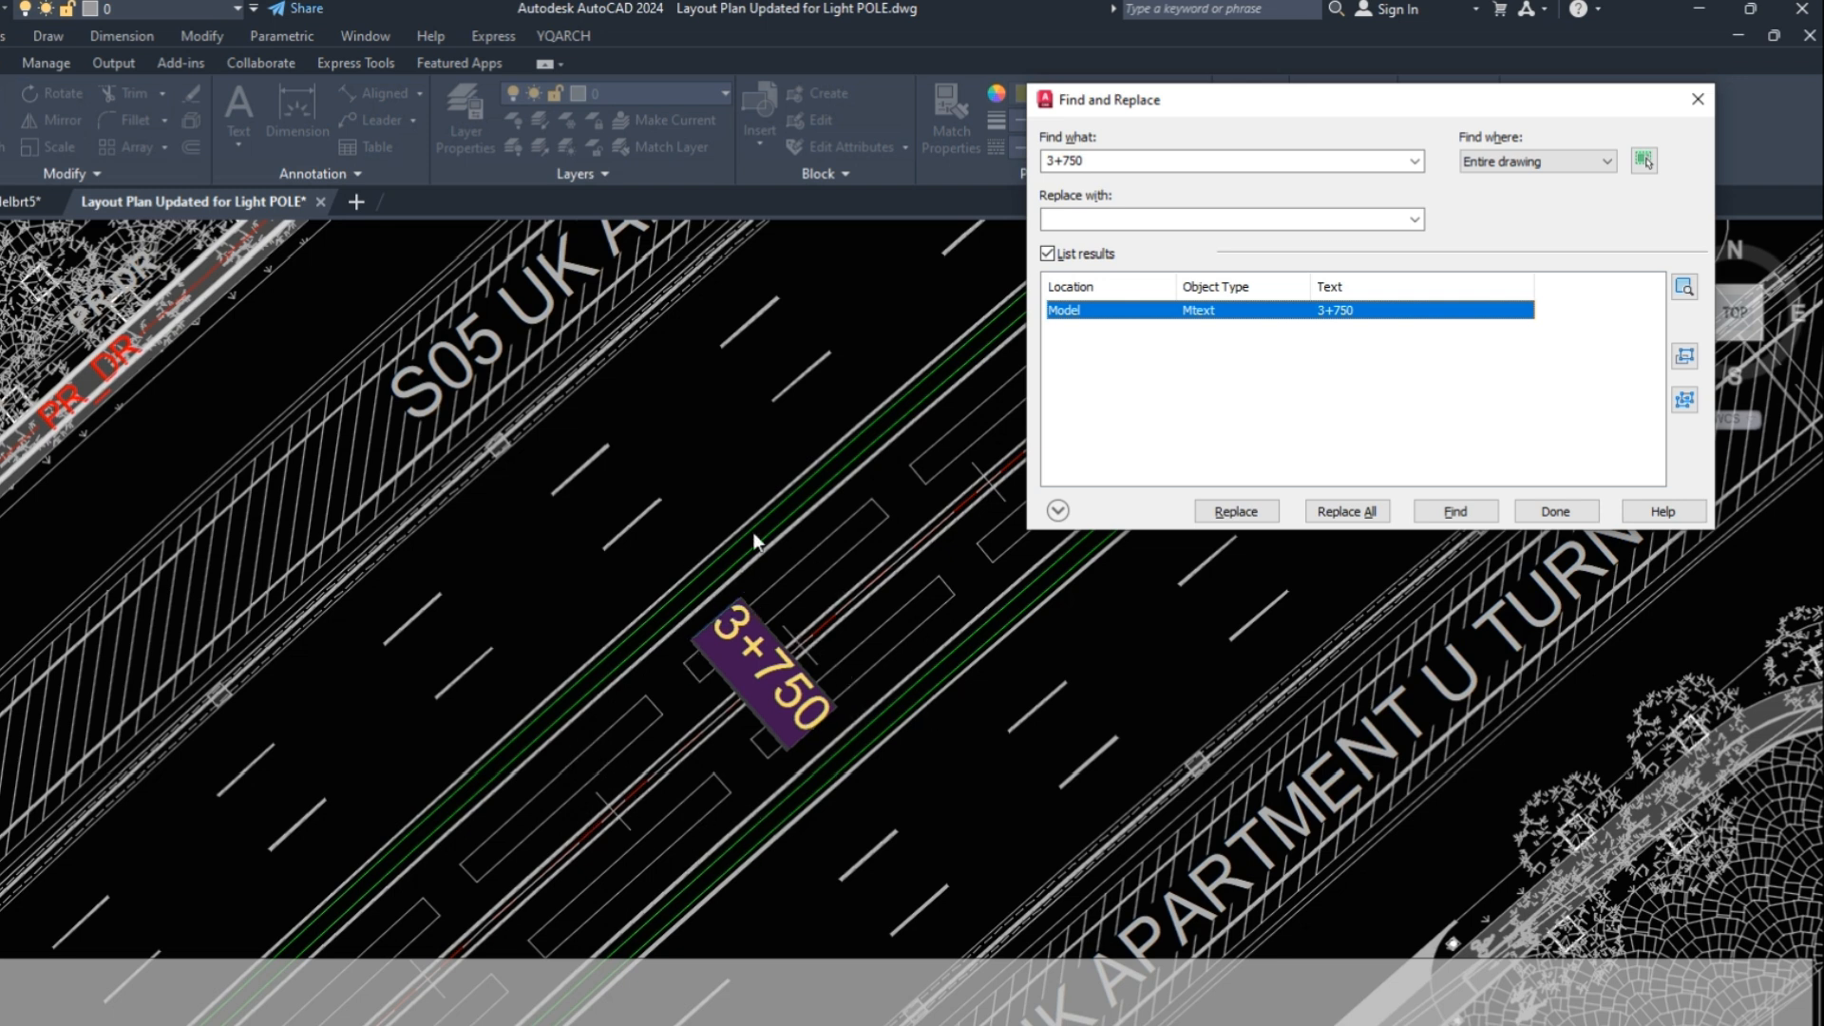
{"action": "mouse_move", "coordinate": [1391, 535]}
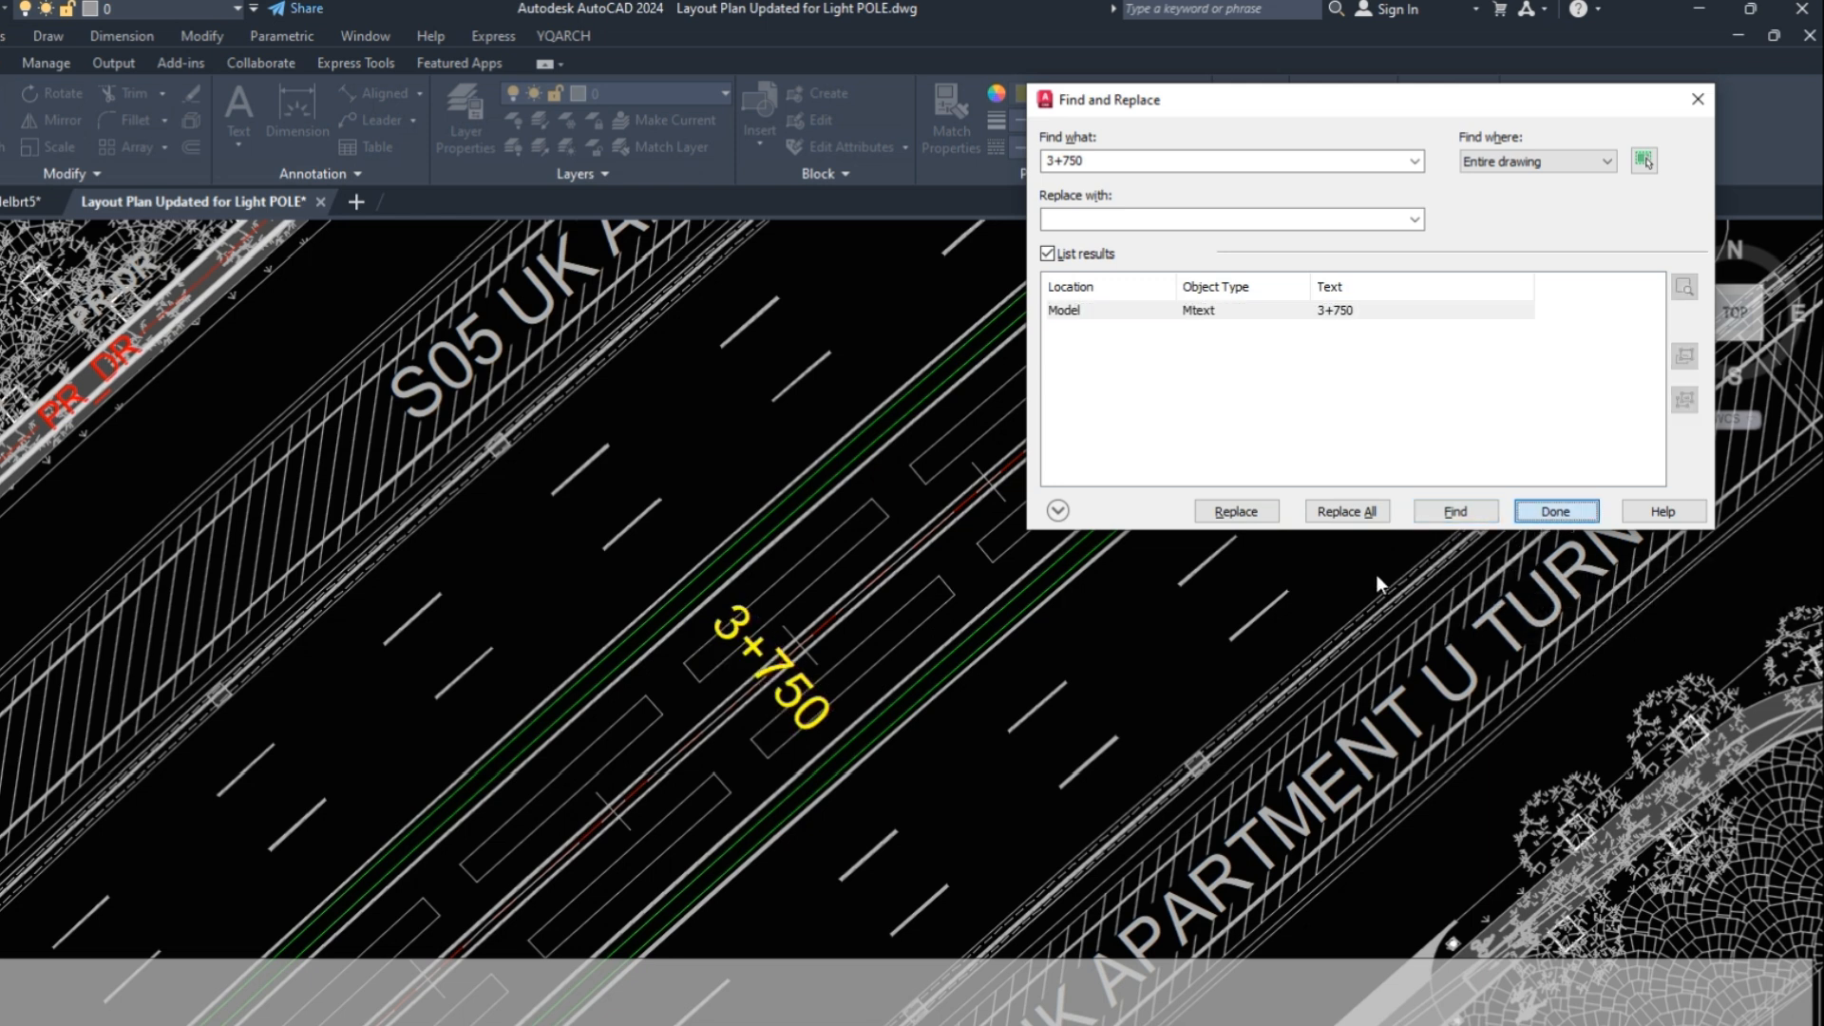
{"action": "mouse_move", "coordinate": [1702, 120]}
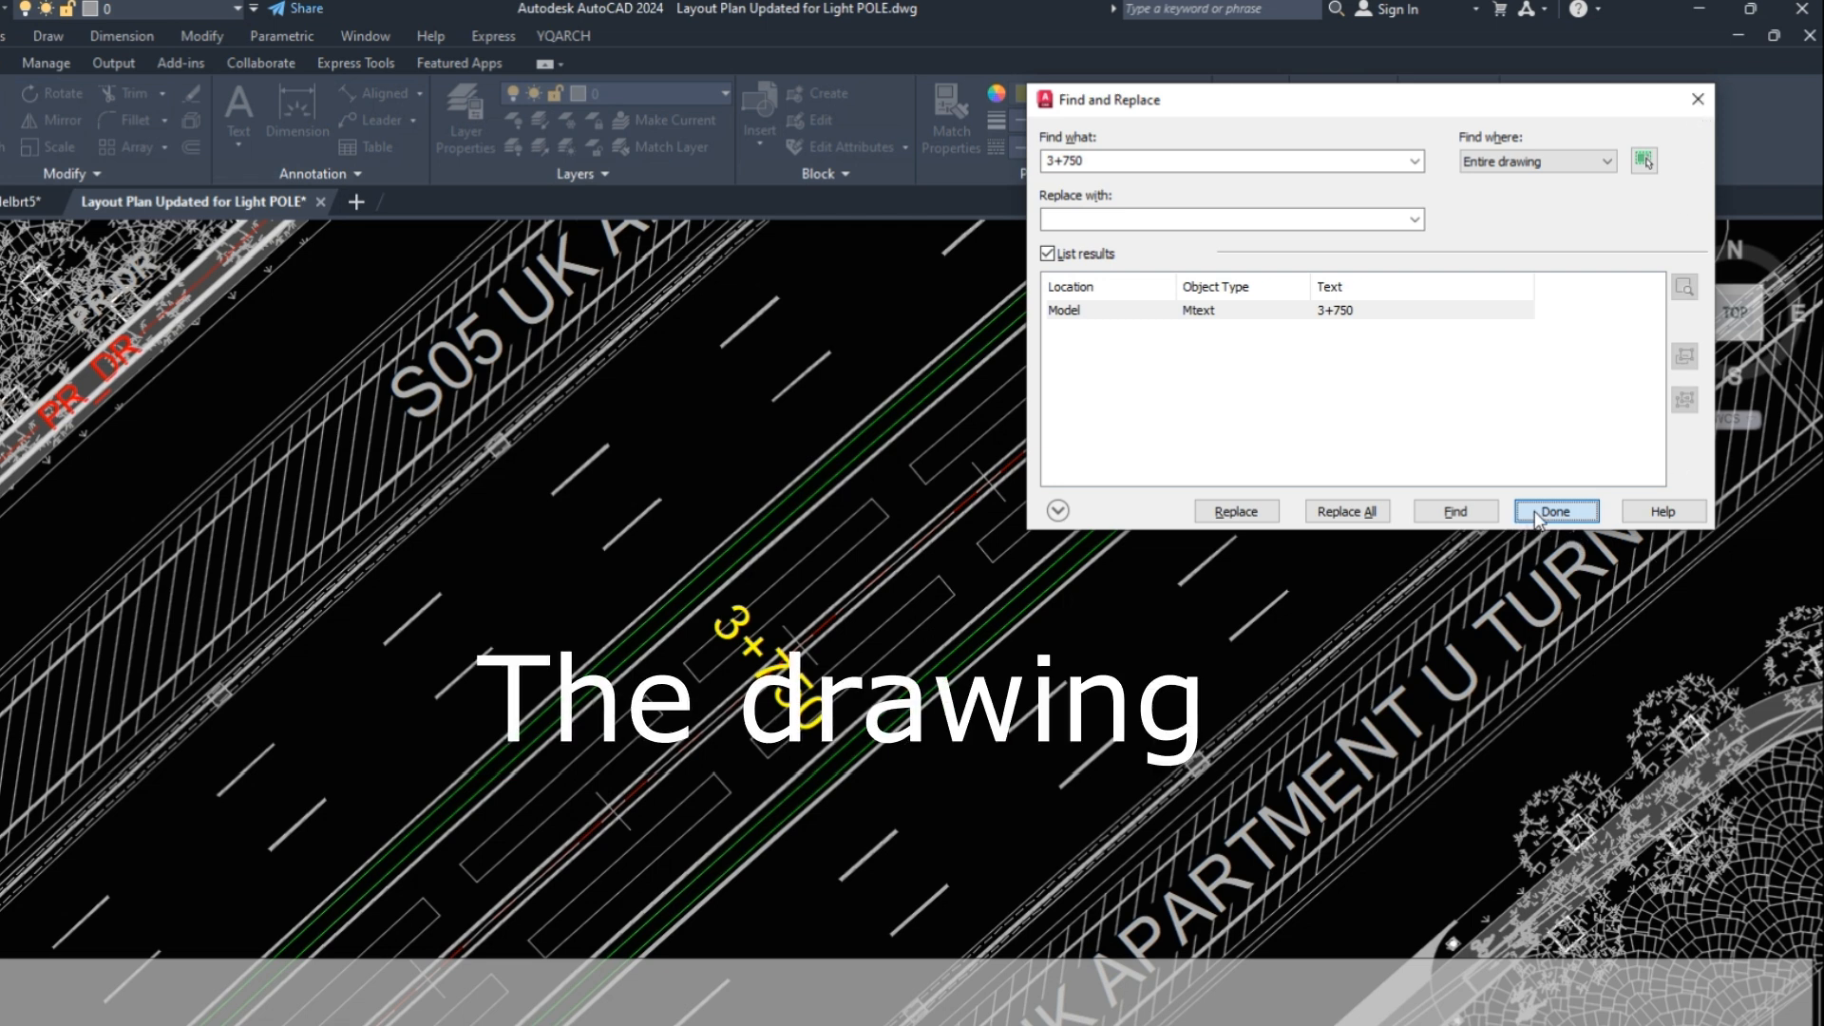
{"action": "mouse_move", "coordinate": [1583, 391]}
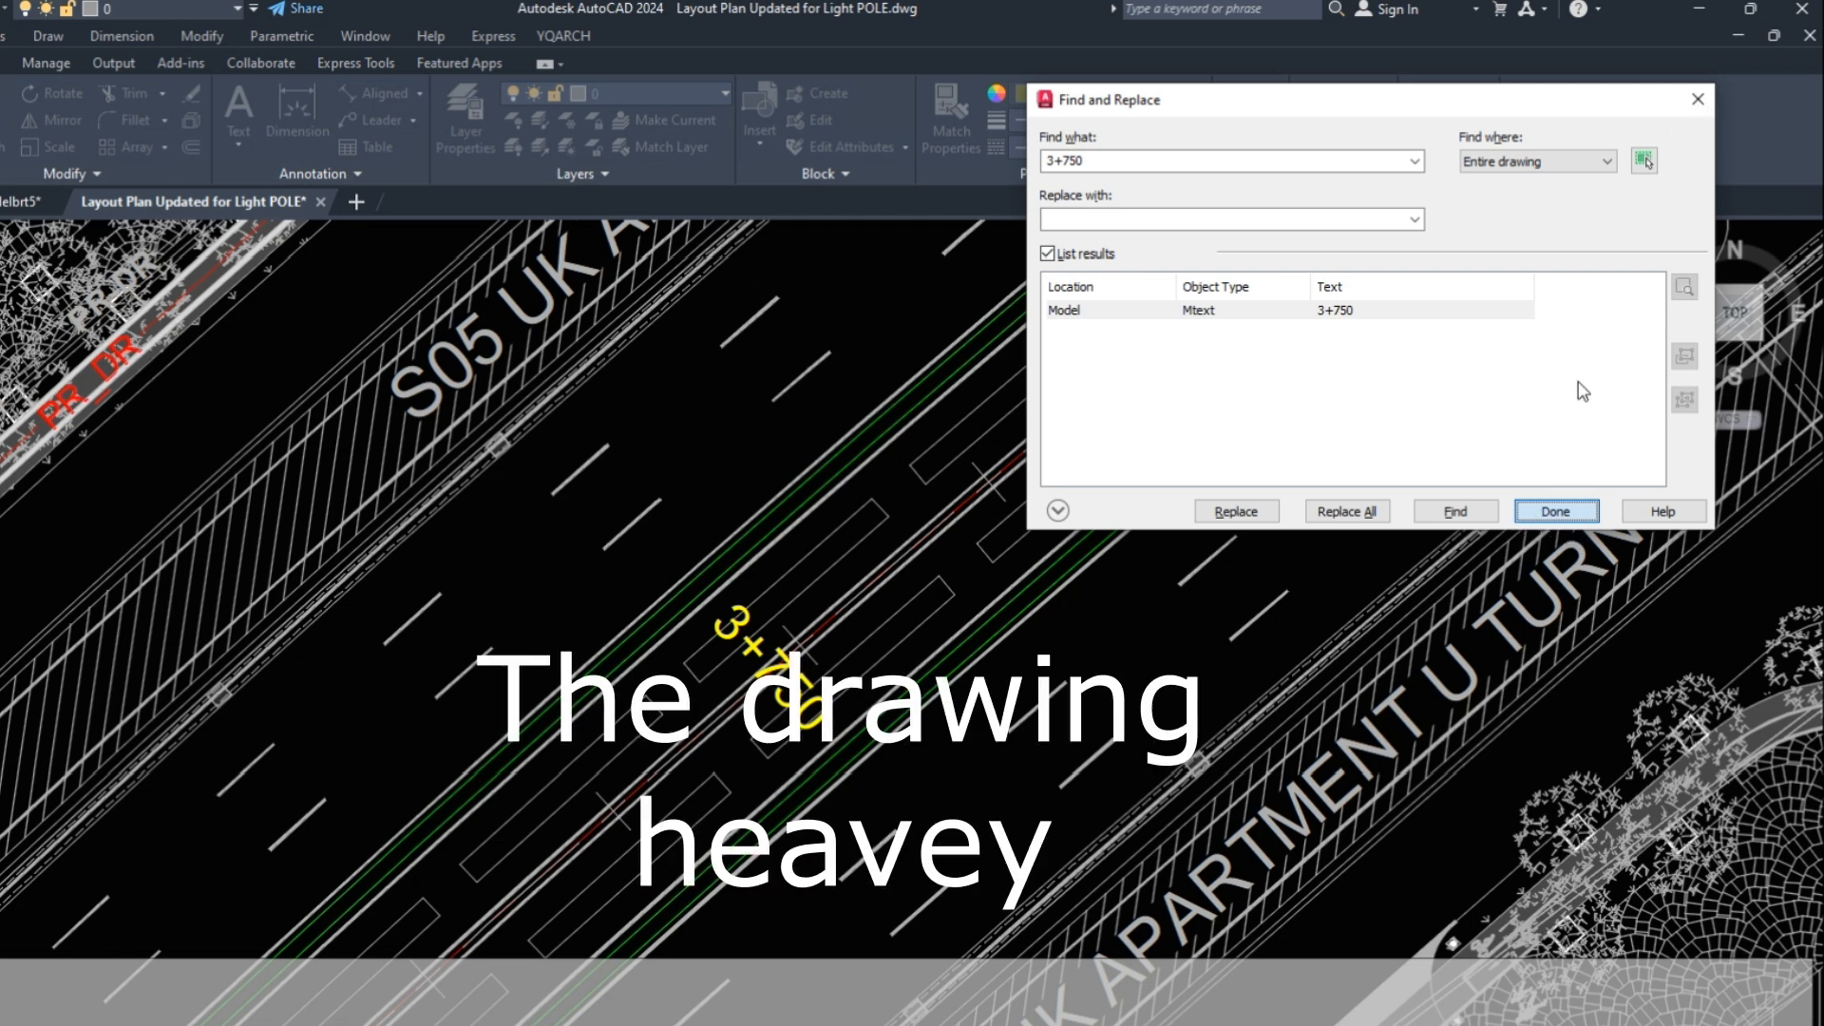
{"action": "mouse_move", "coordinate": [1430, 183]}
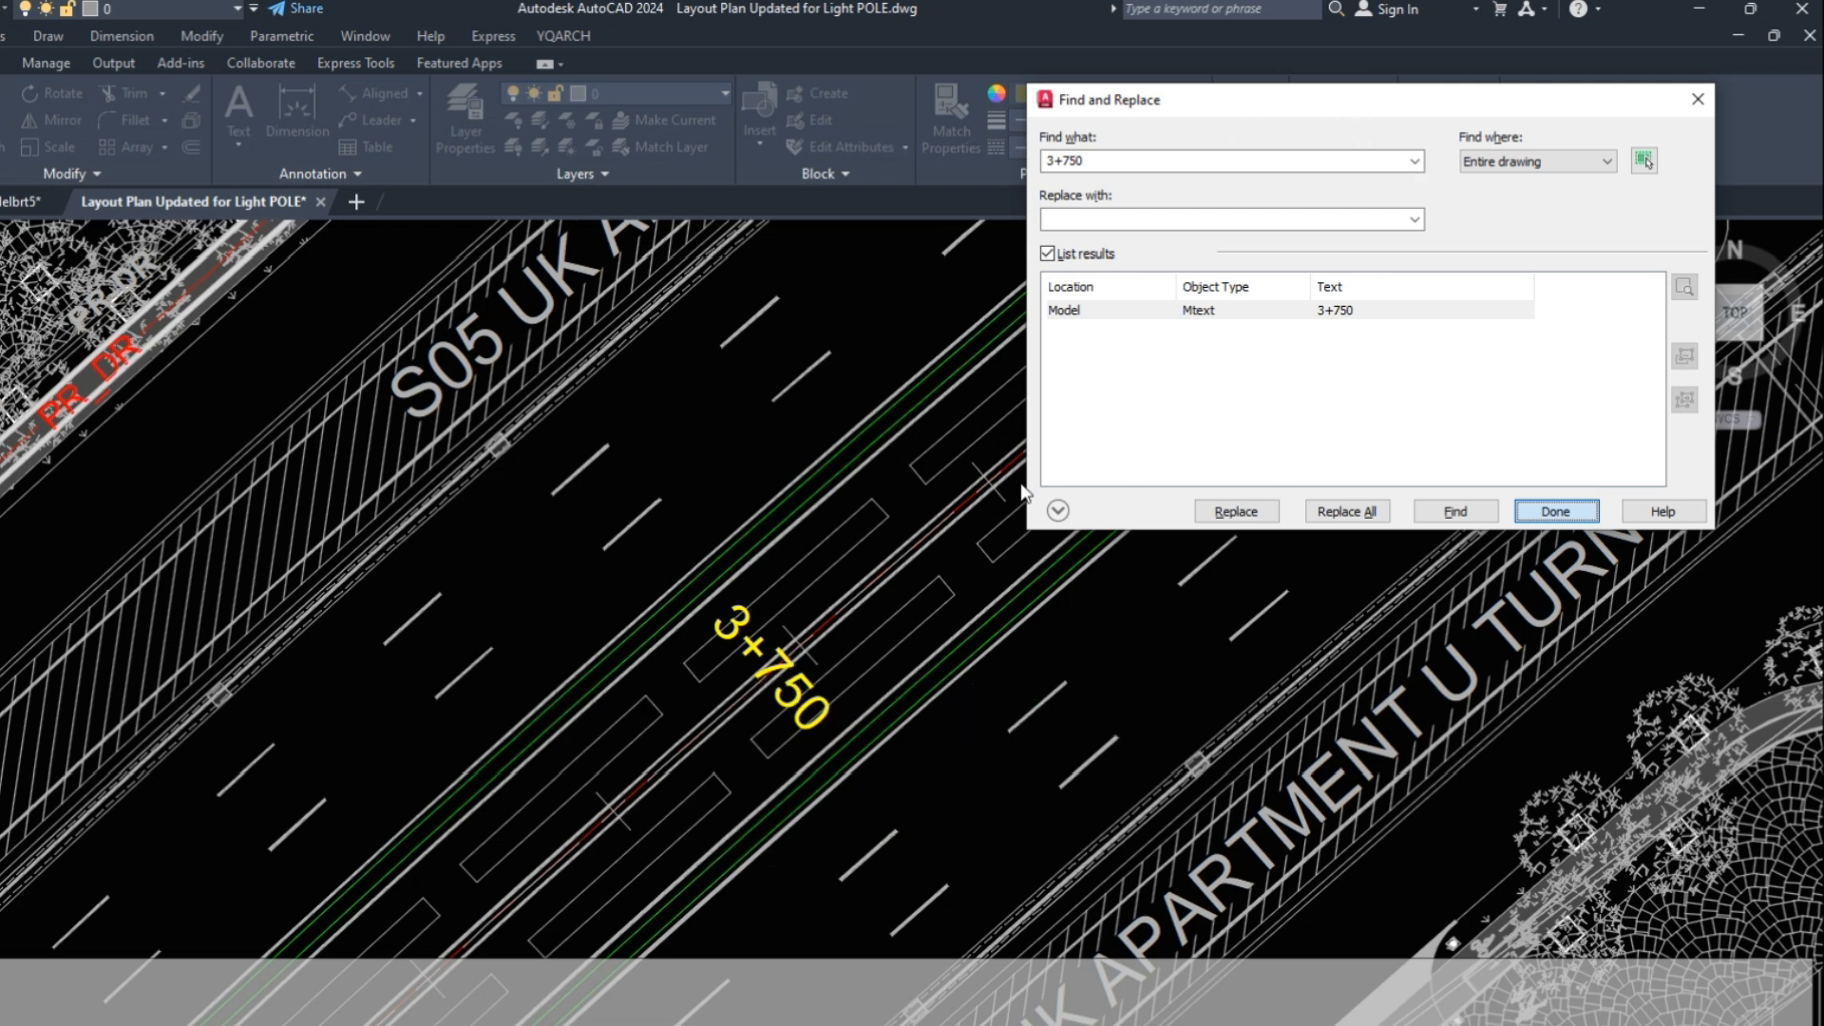
{"action": "mouse_move", "coordinate": [1691, 123]}
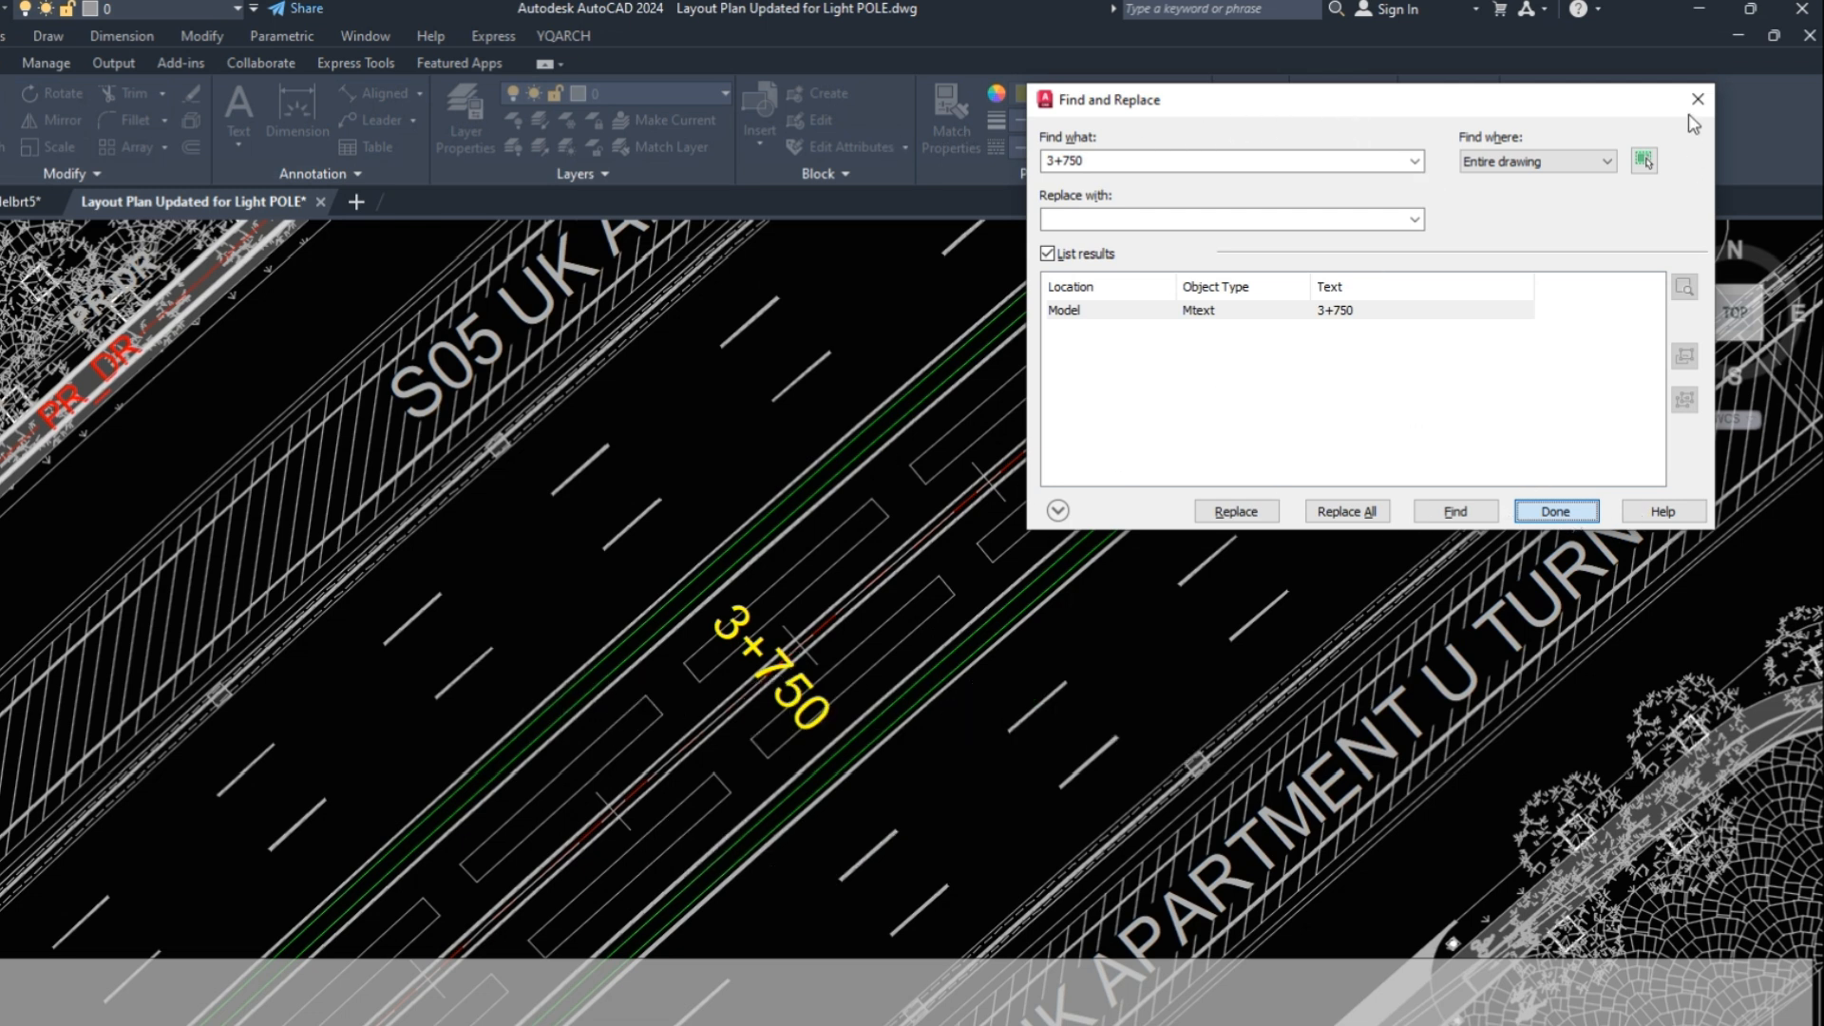
{"action": "mouse_move", "coordinate": [1094, 427]}
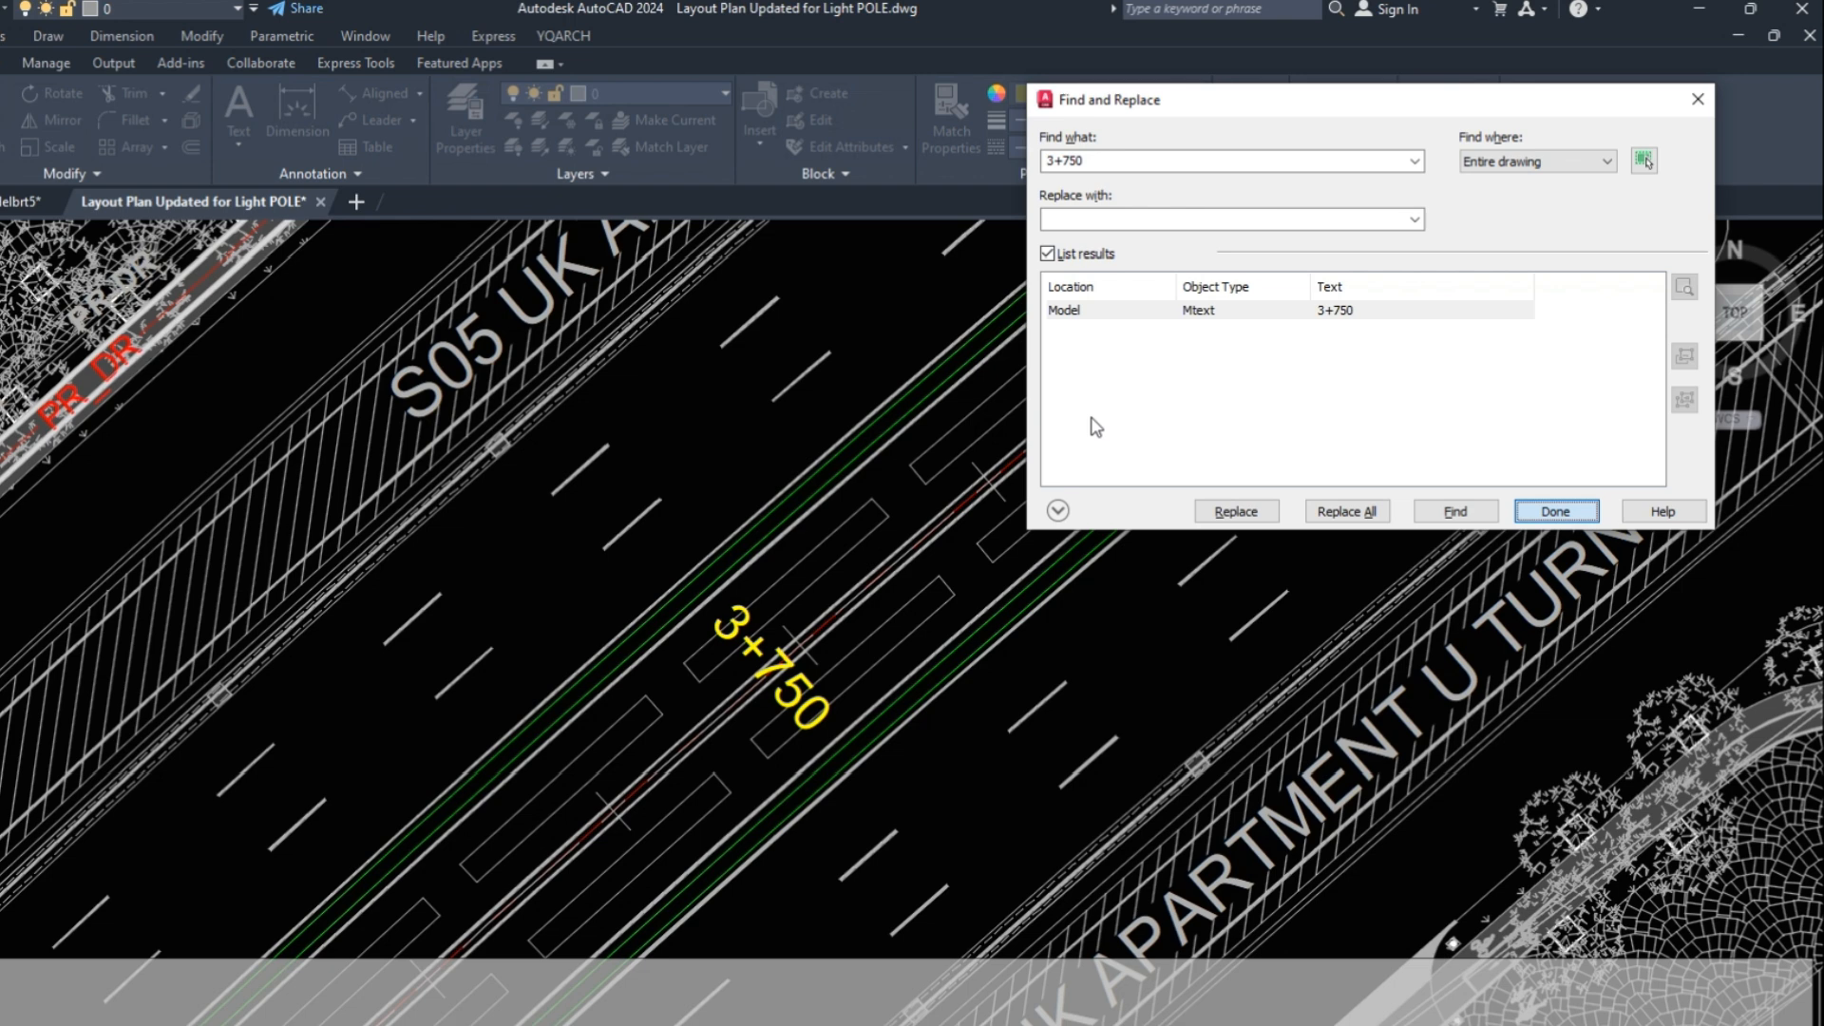
- Close Find and Replace, clear the selection and zoom out to the full road layout
{"action": "left_click", "coordinate": [1554, 511]}
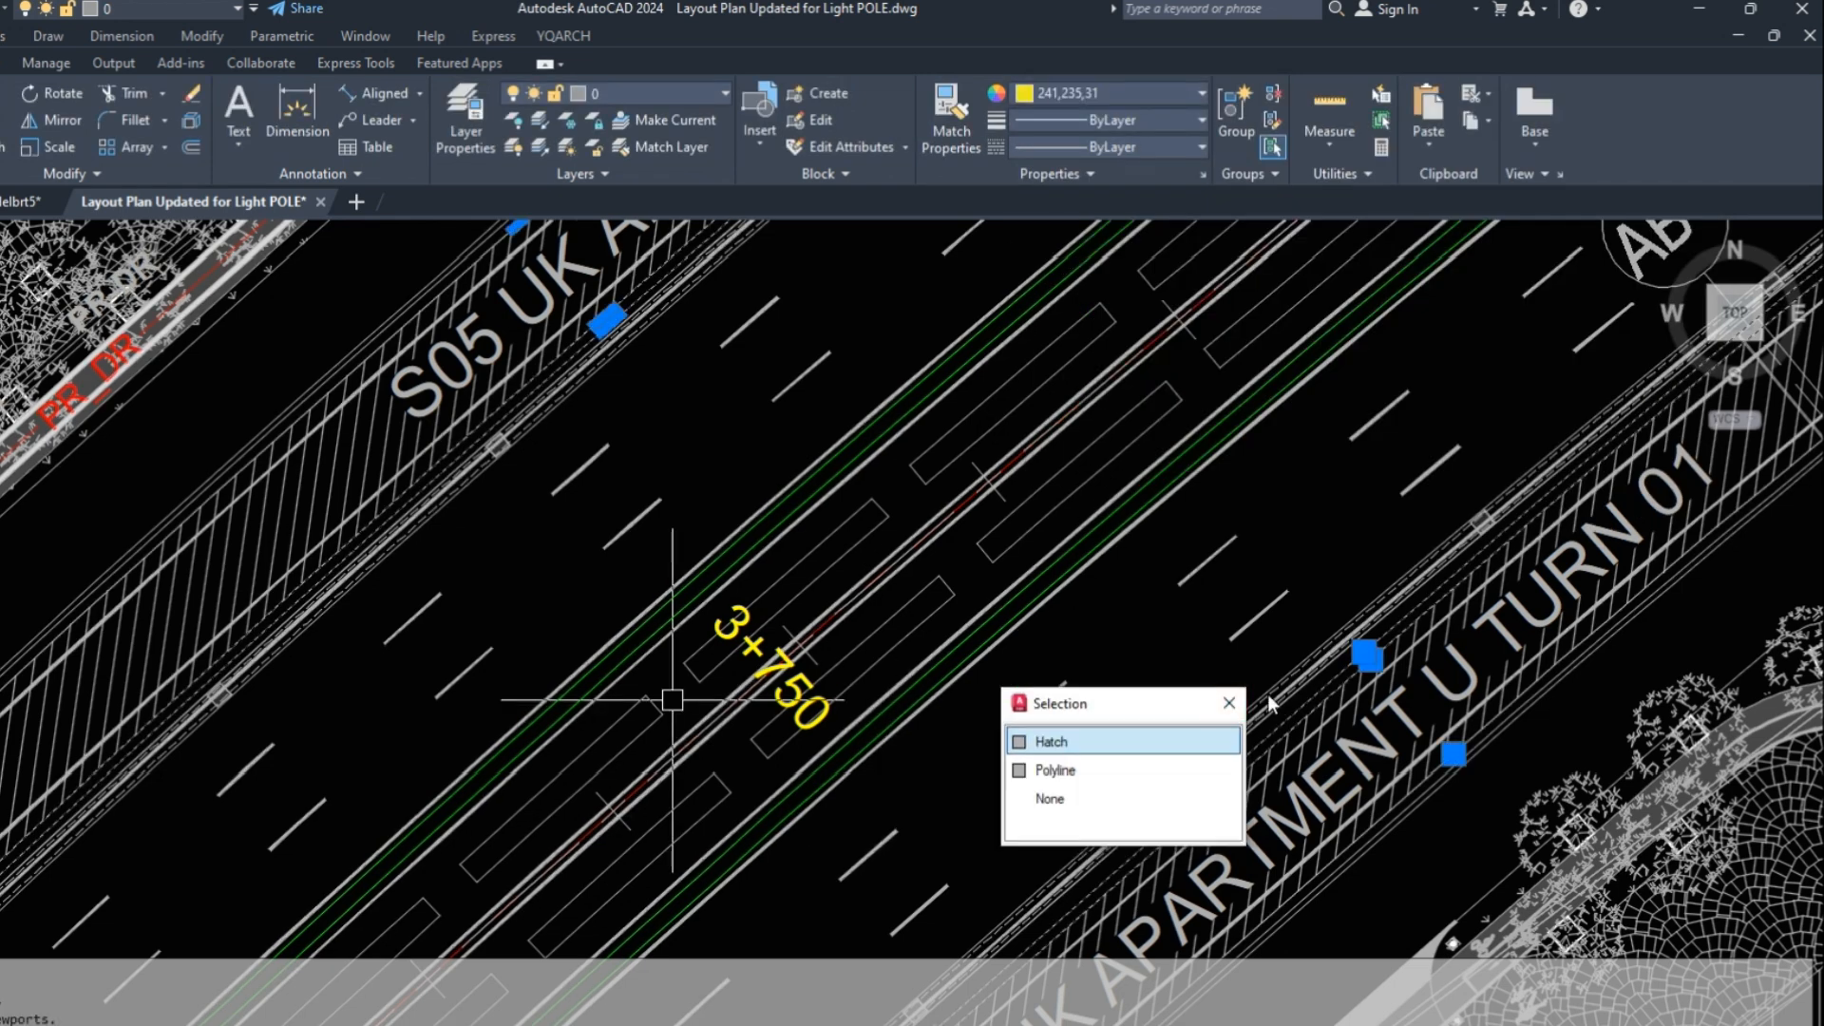
{"action": "left_click", "coordinate": [1049, 741]}
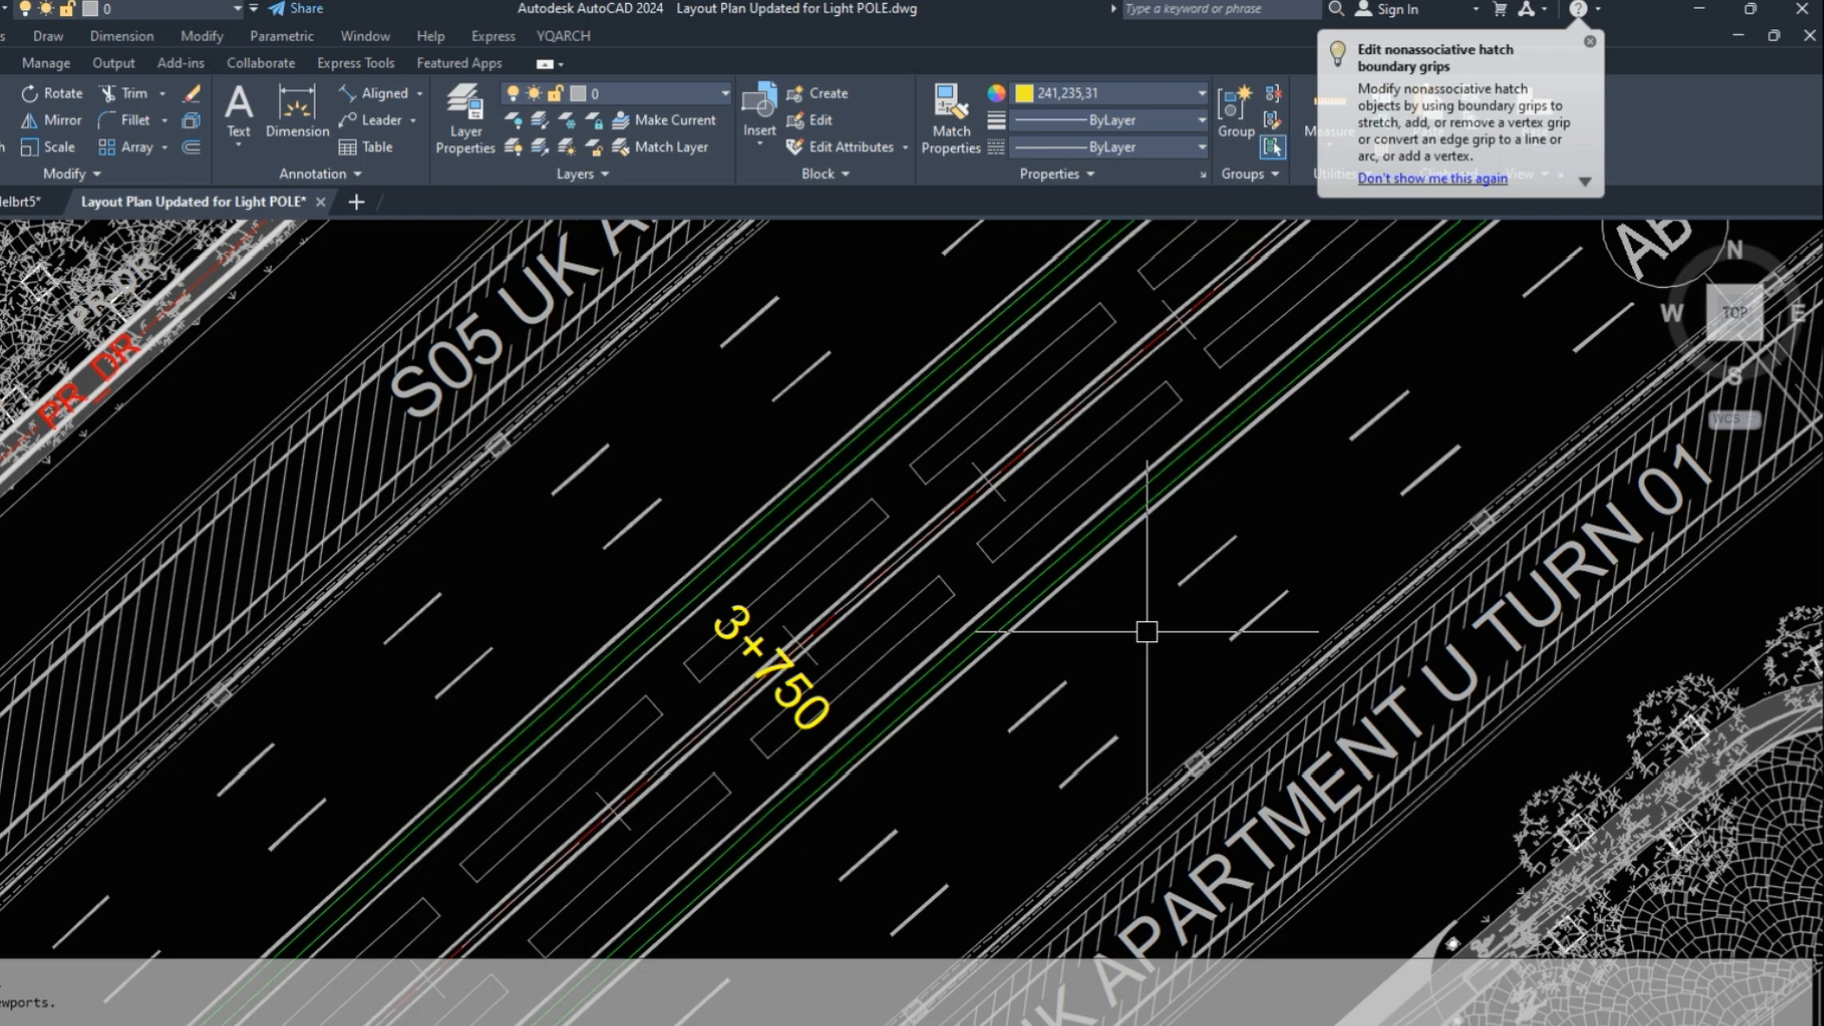
{"action": "scroll", "scroll_direction": "down", "scroll_amount": 3}
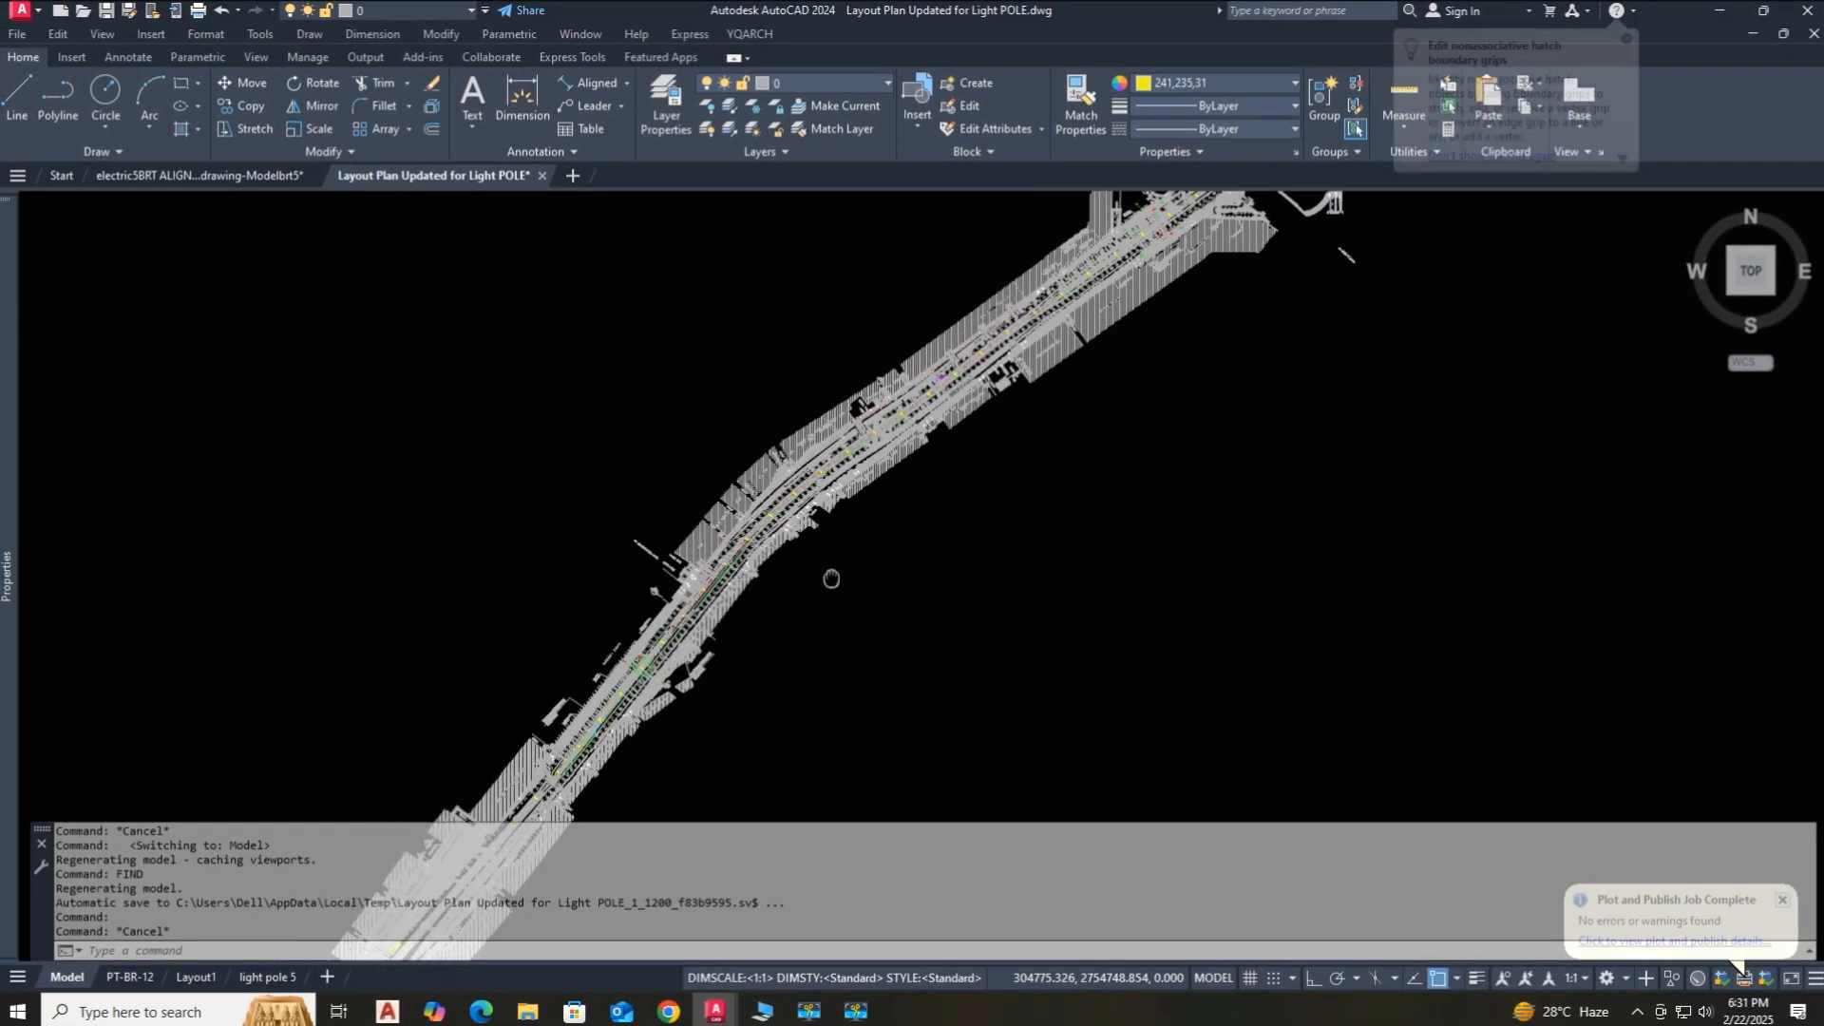
- Start FIND again and search the entire drawing for 4+700
{"action": "type", "text": "fin"}
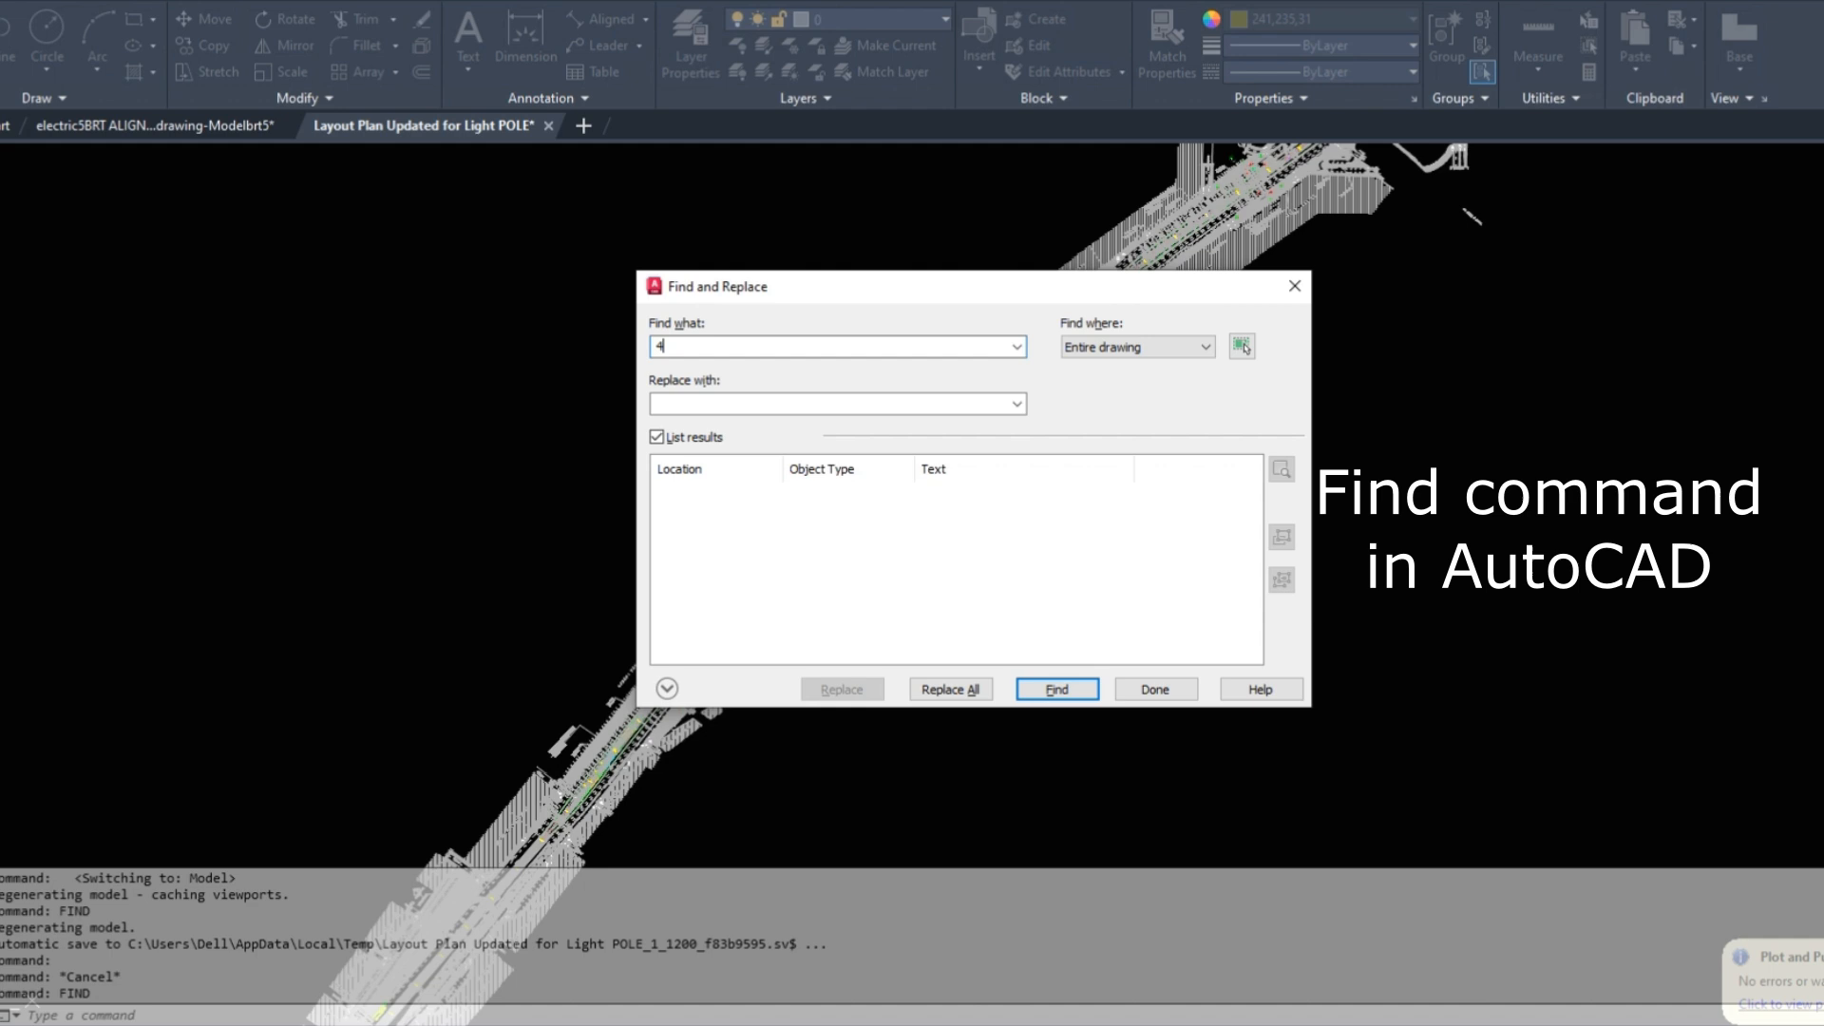
{"action": "type", "text": "+"}
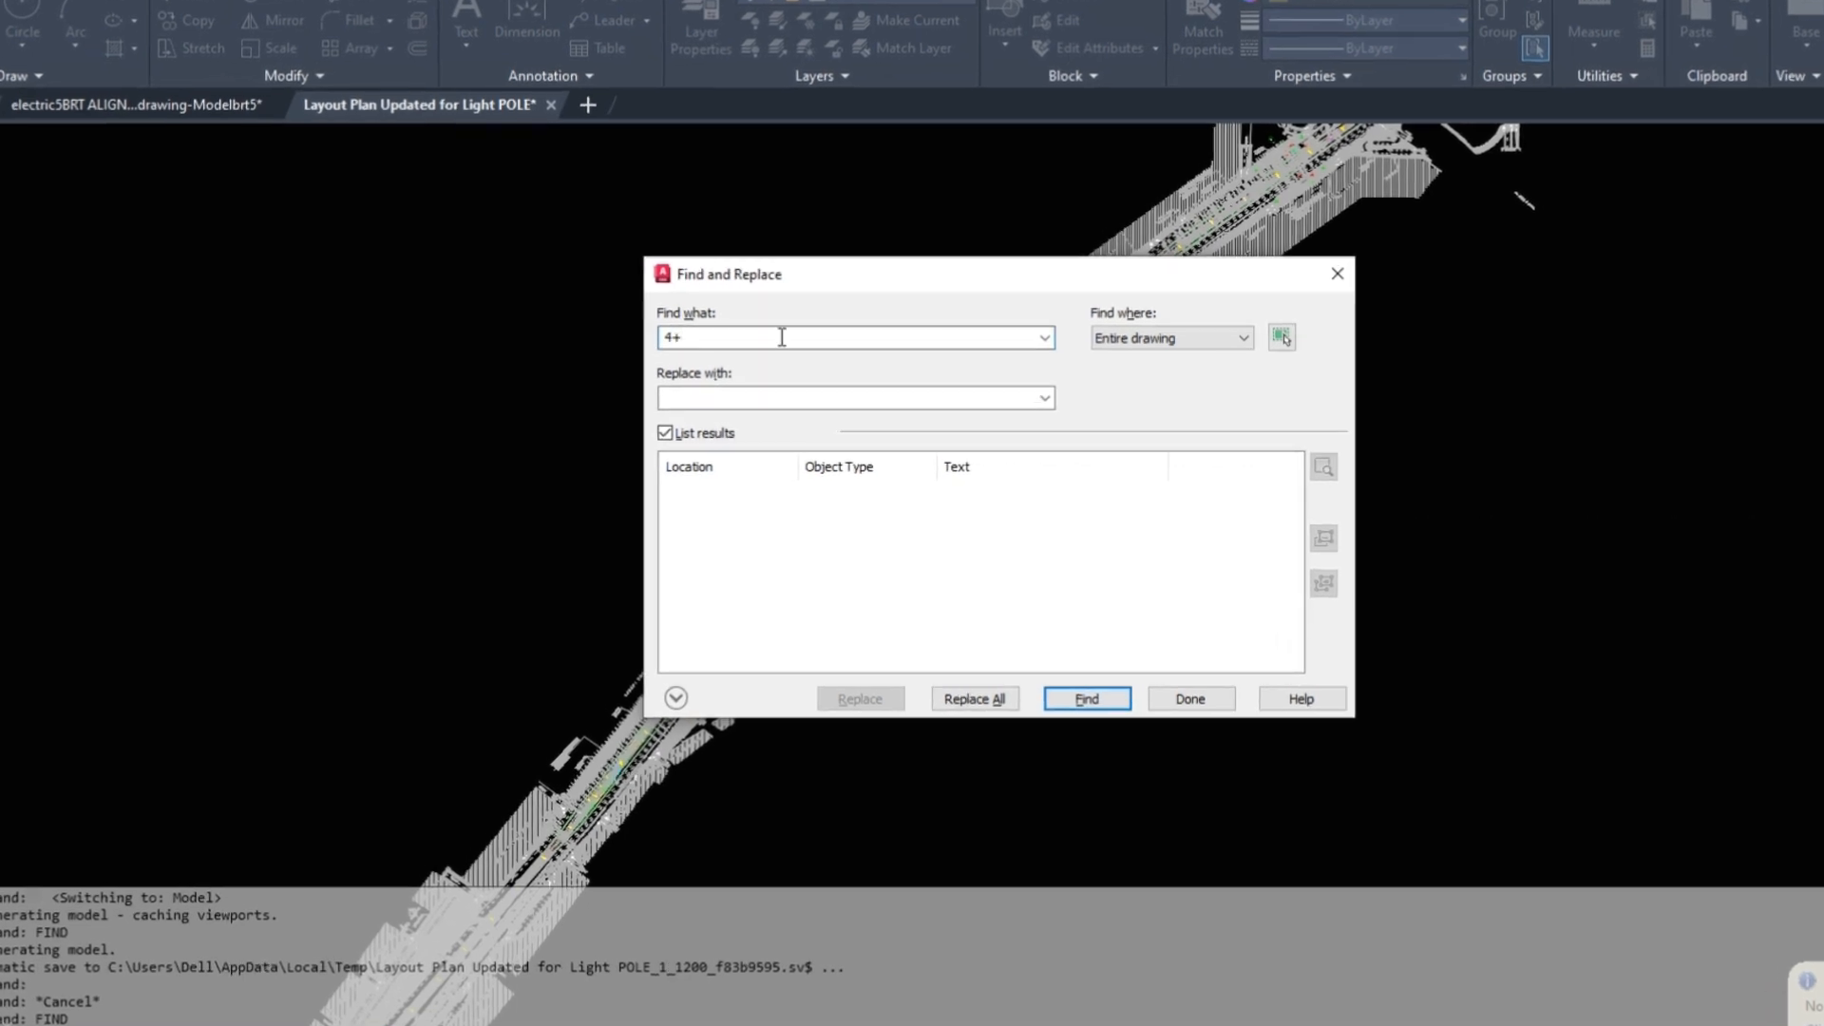
{"action": "type", "text": "700"}
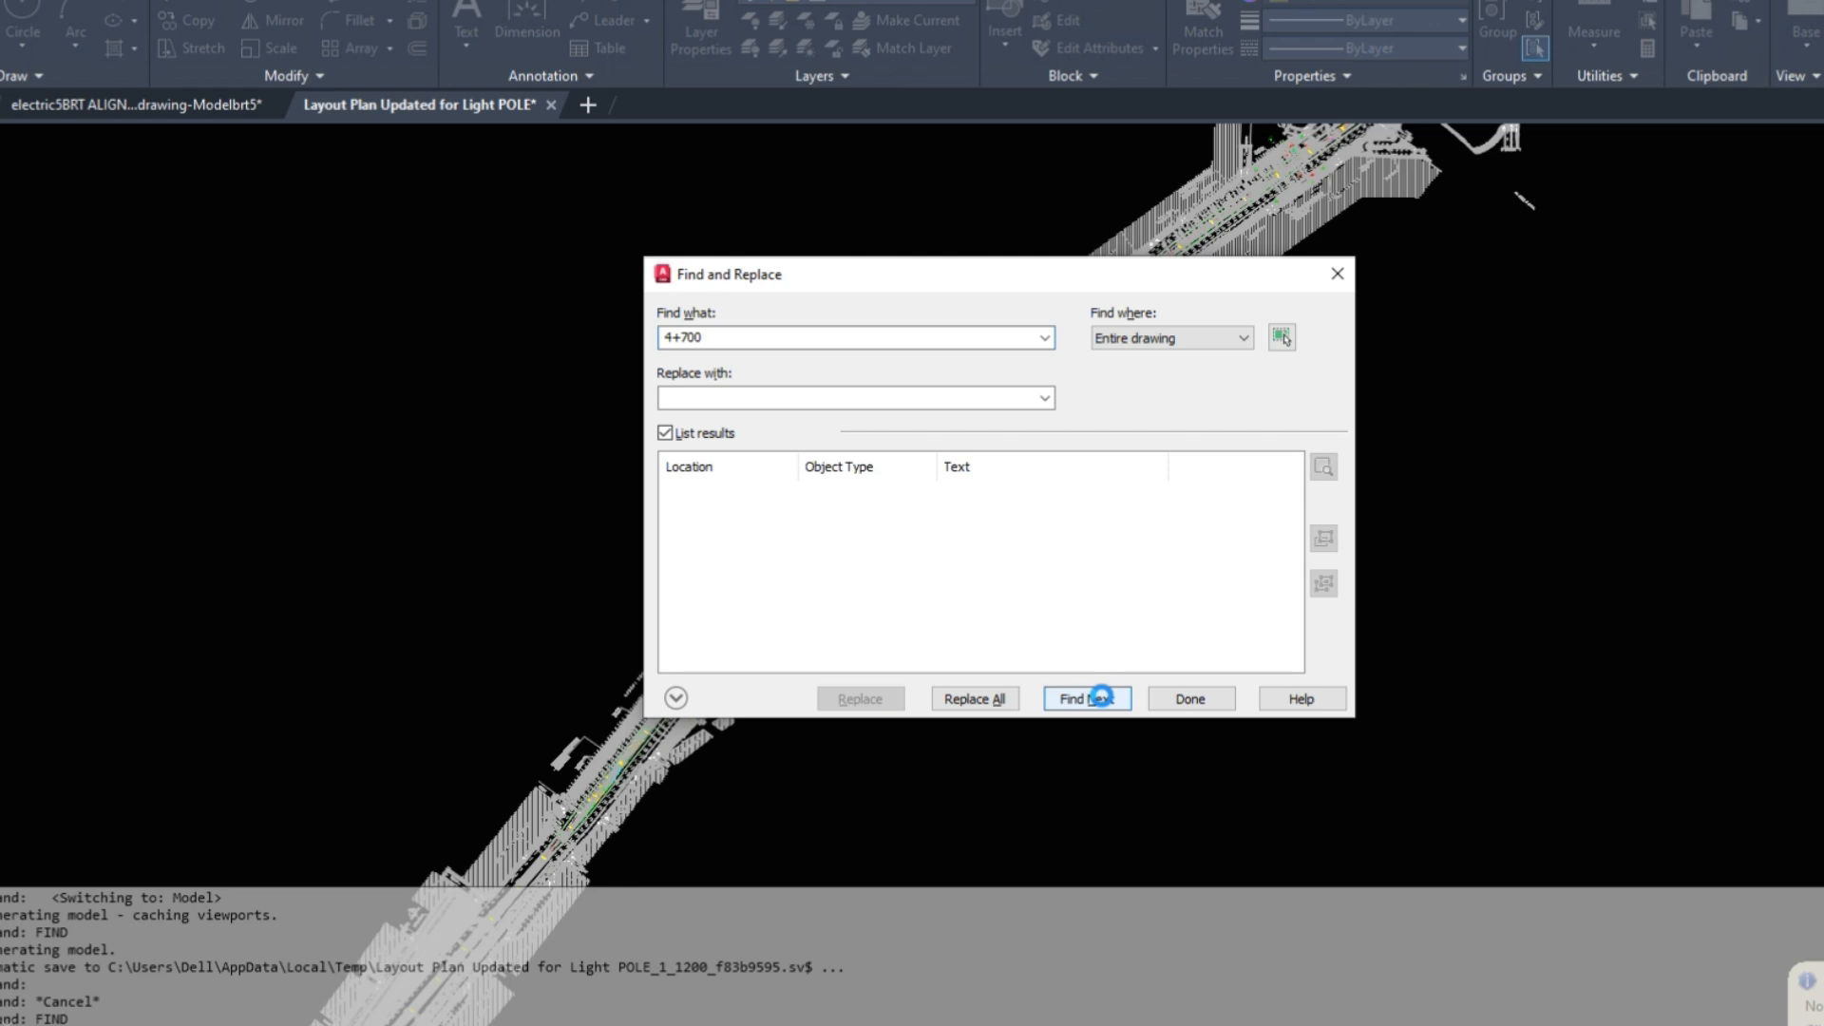
{"action": "left_click", "coordinate": [1085, 697]}
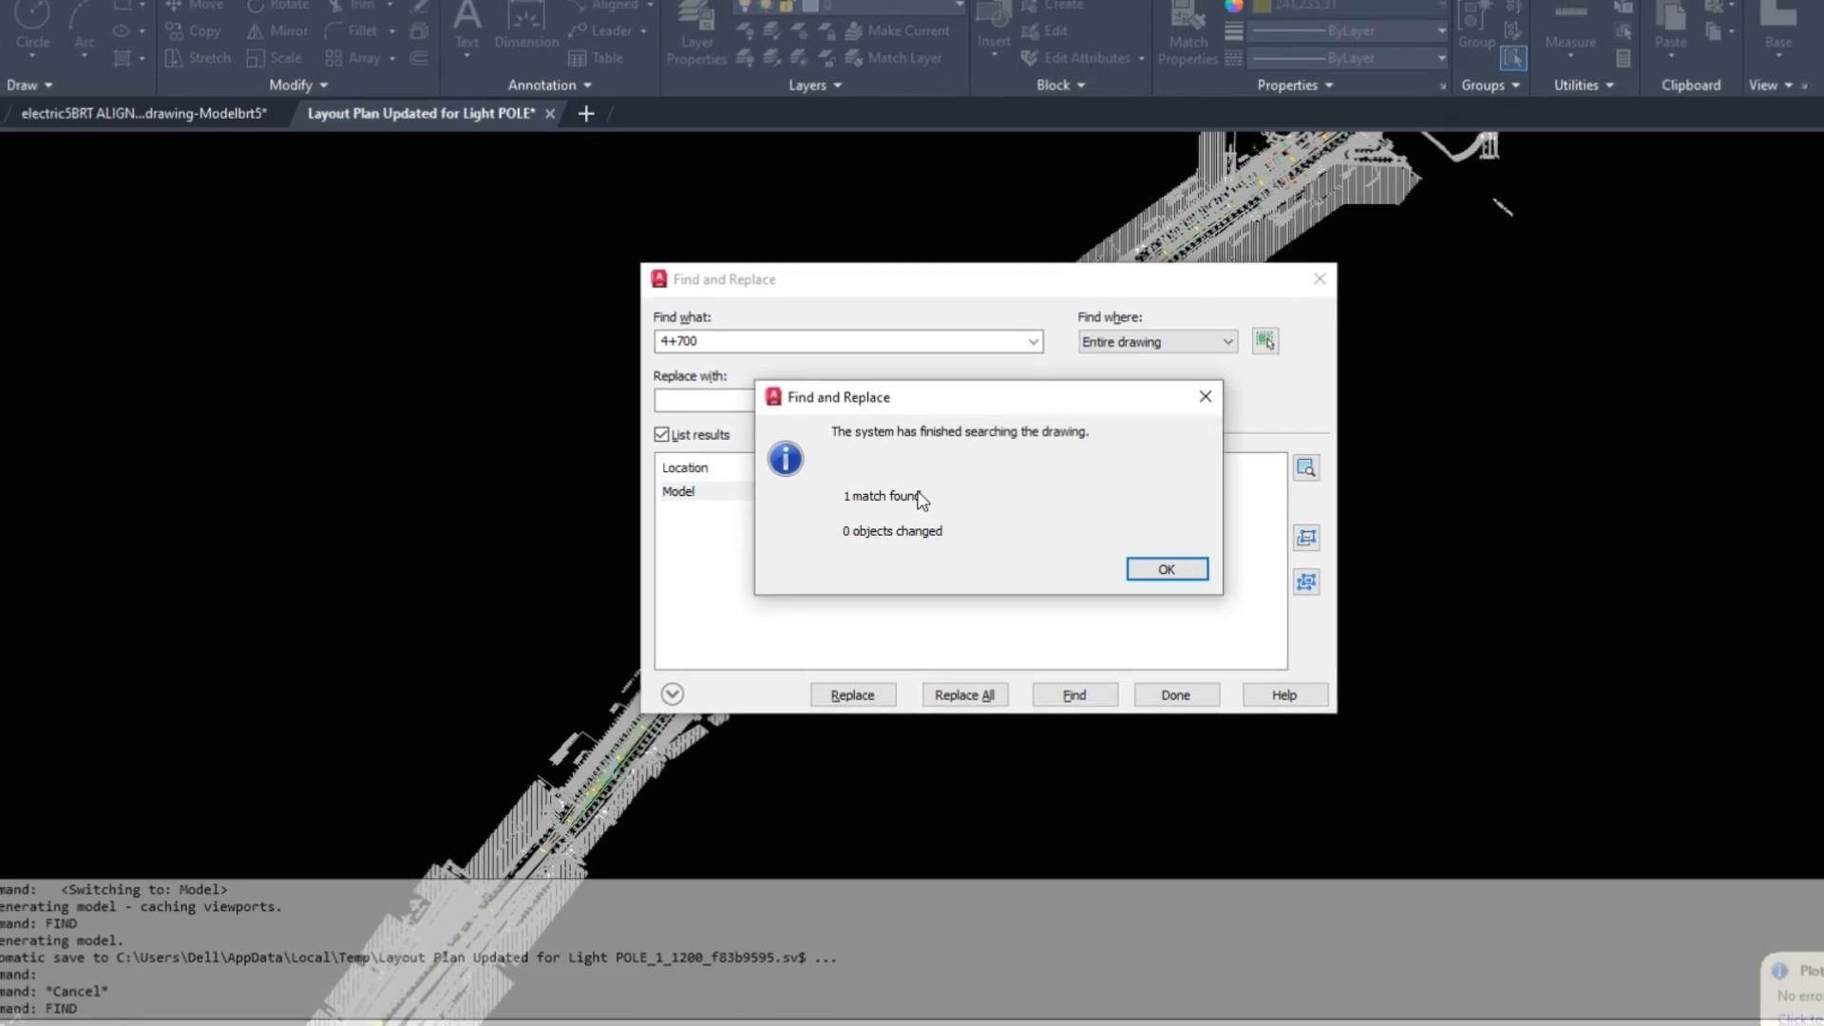
- Acknowledge the match message and zoom to the 4+700 Mtext label
{"action": "left_click", "coordinate": [1164, 568]}
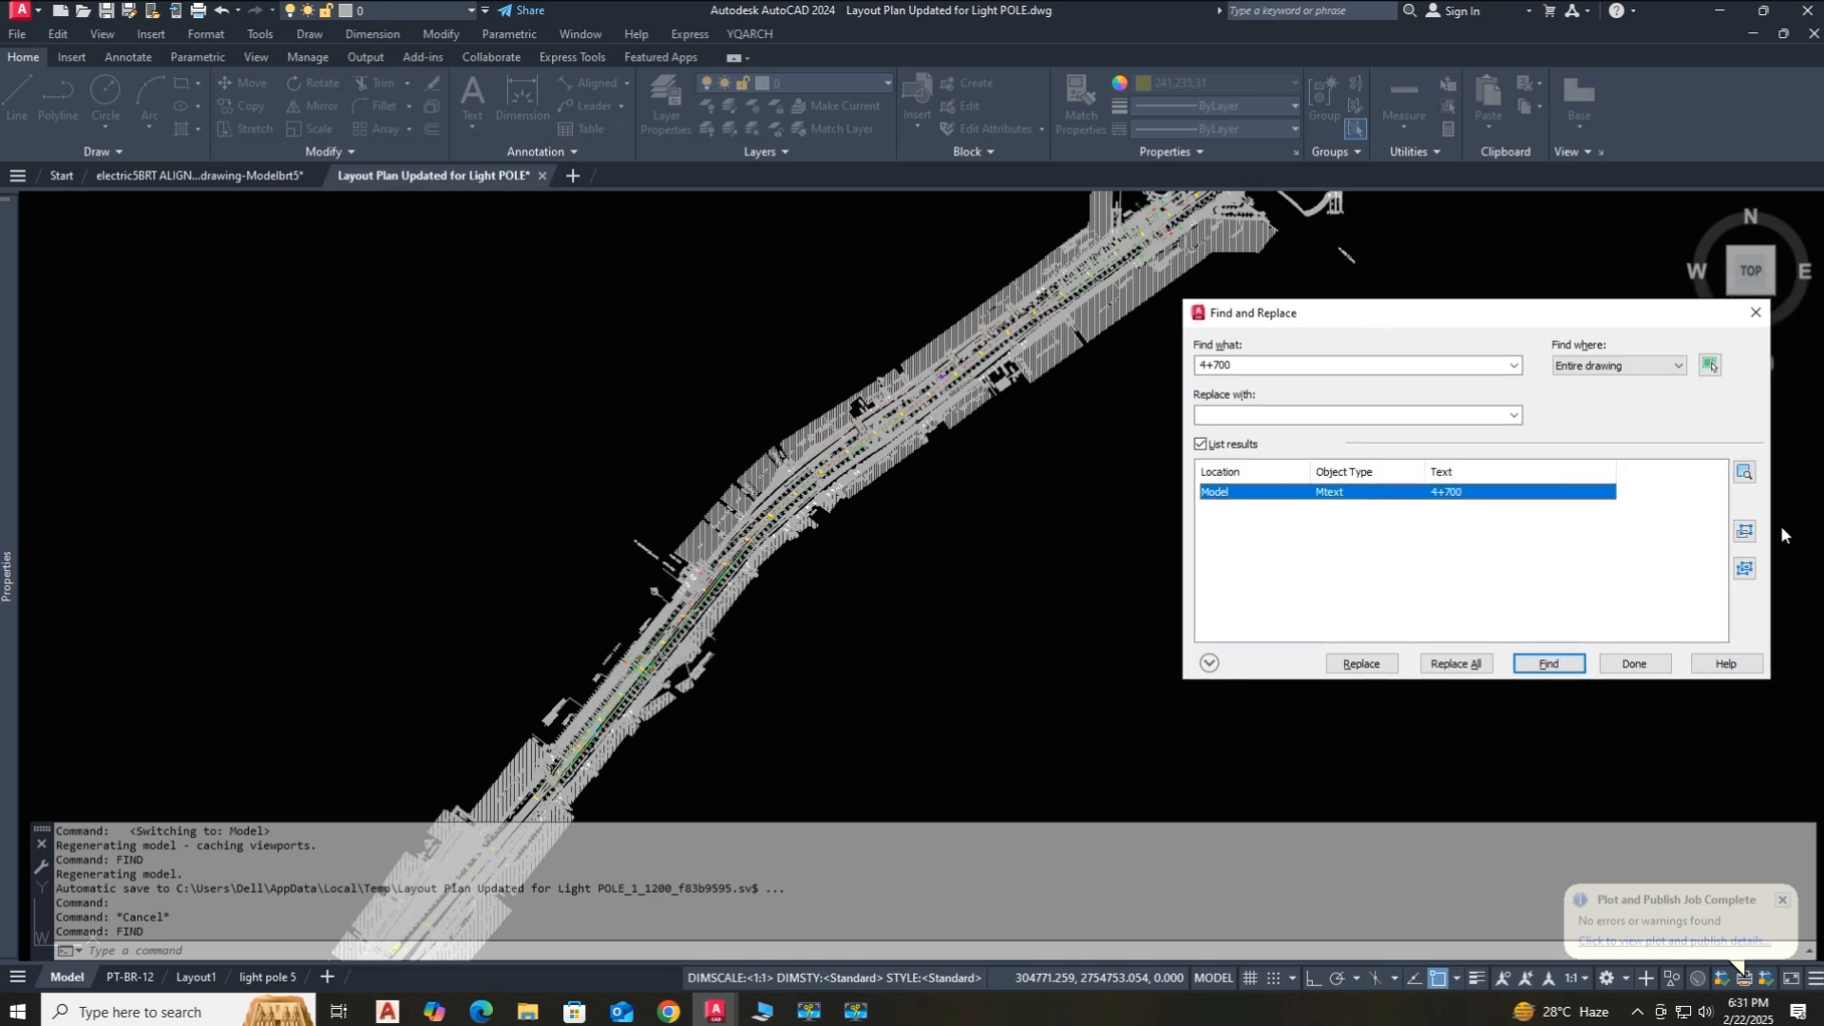
{"action": "left_click", "coordinate": [1547, 663]}
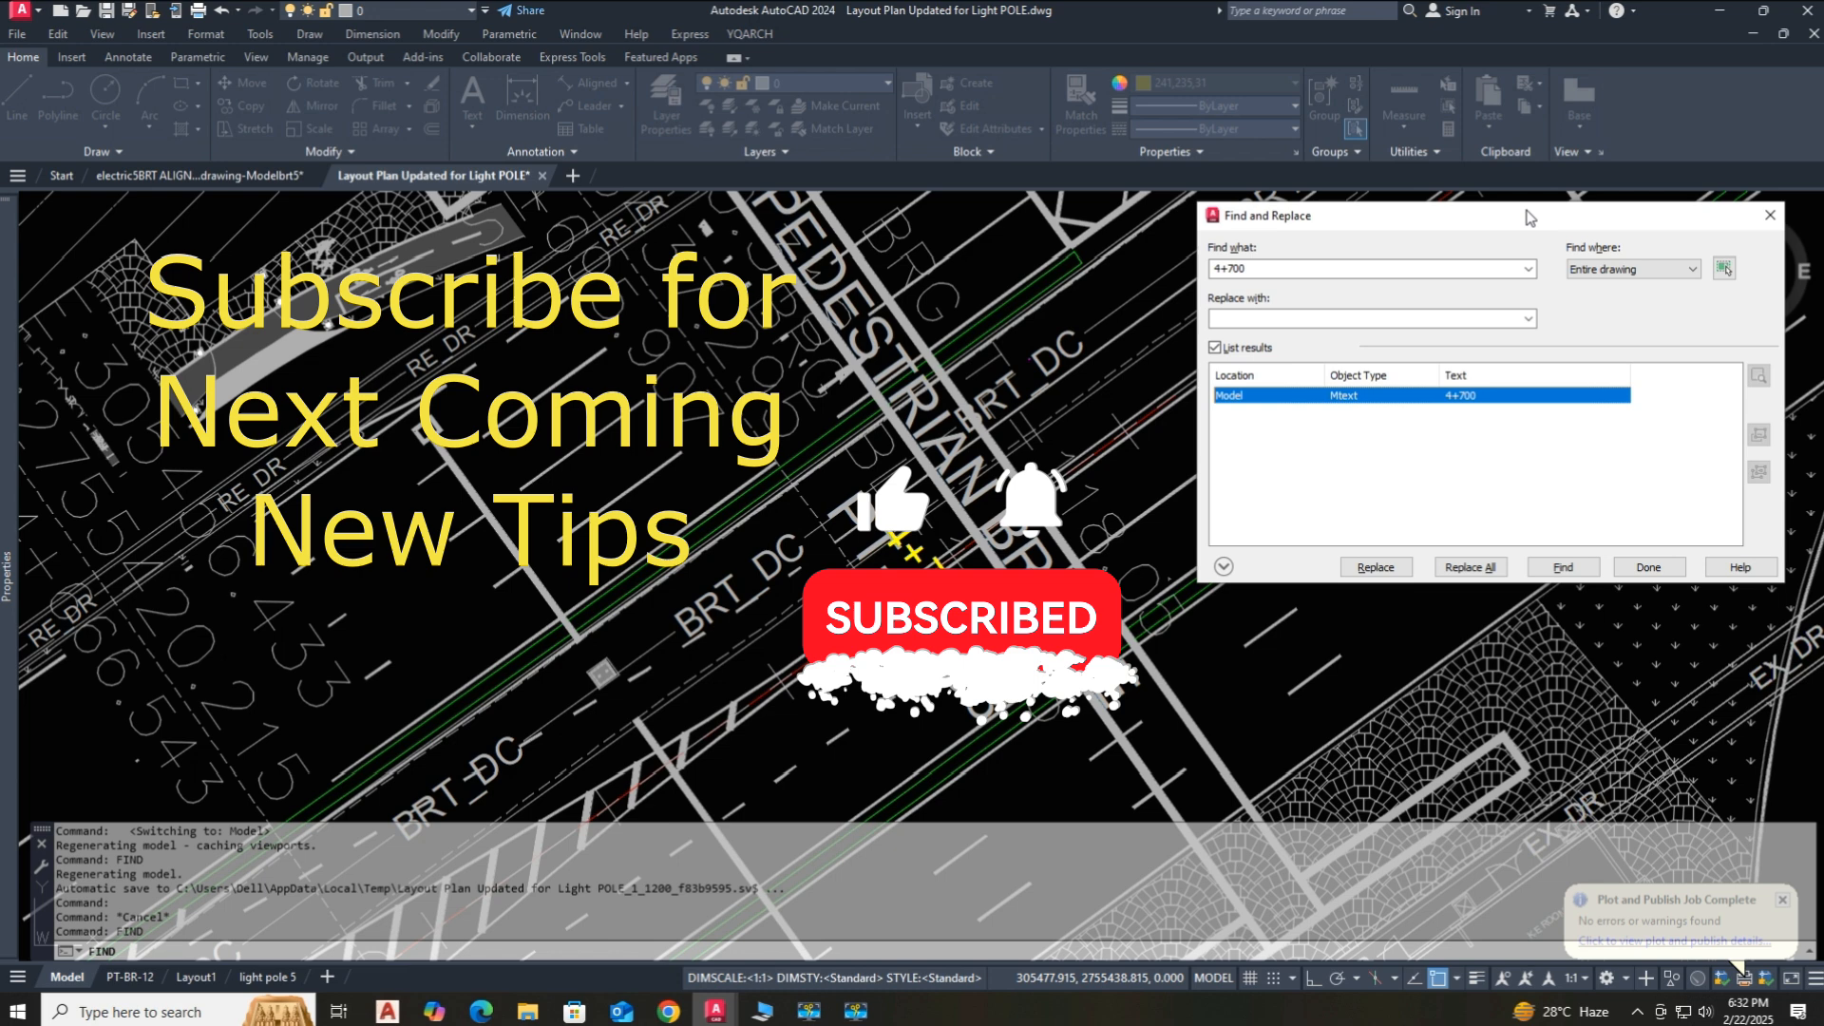
- Close Find and Replace, leaving the 4+700 label by the pedestrian bridge in view
{"action": "left_click", "coordinate": [1561, 572]}
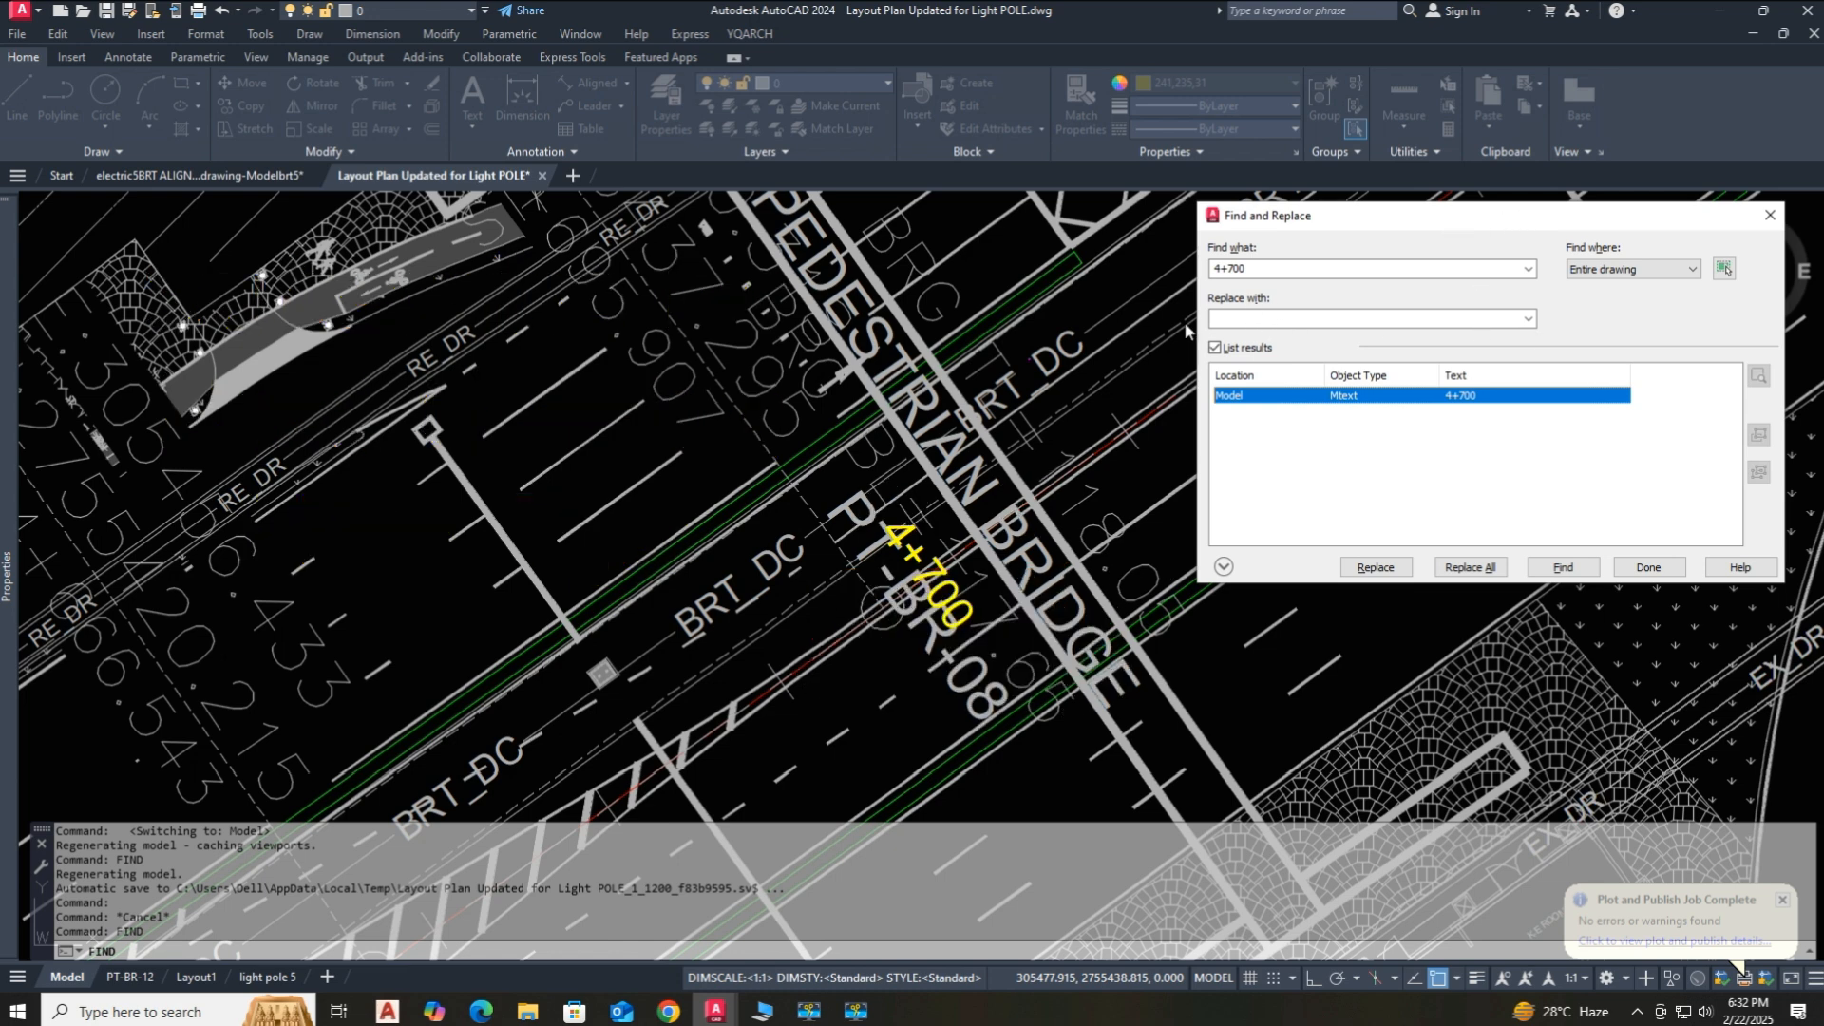
{"action": "mouse_move", "coordinate": [1271, 353]}
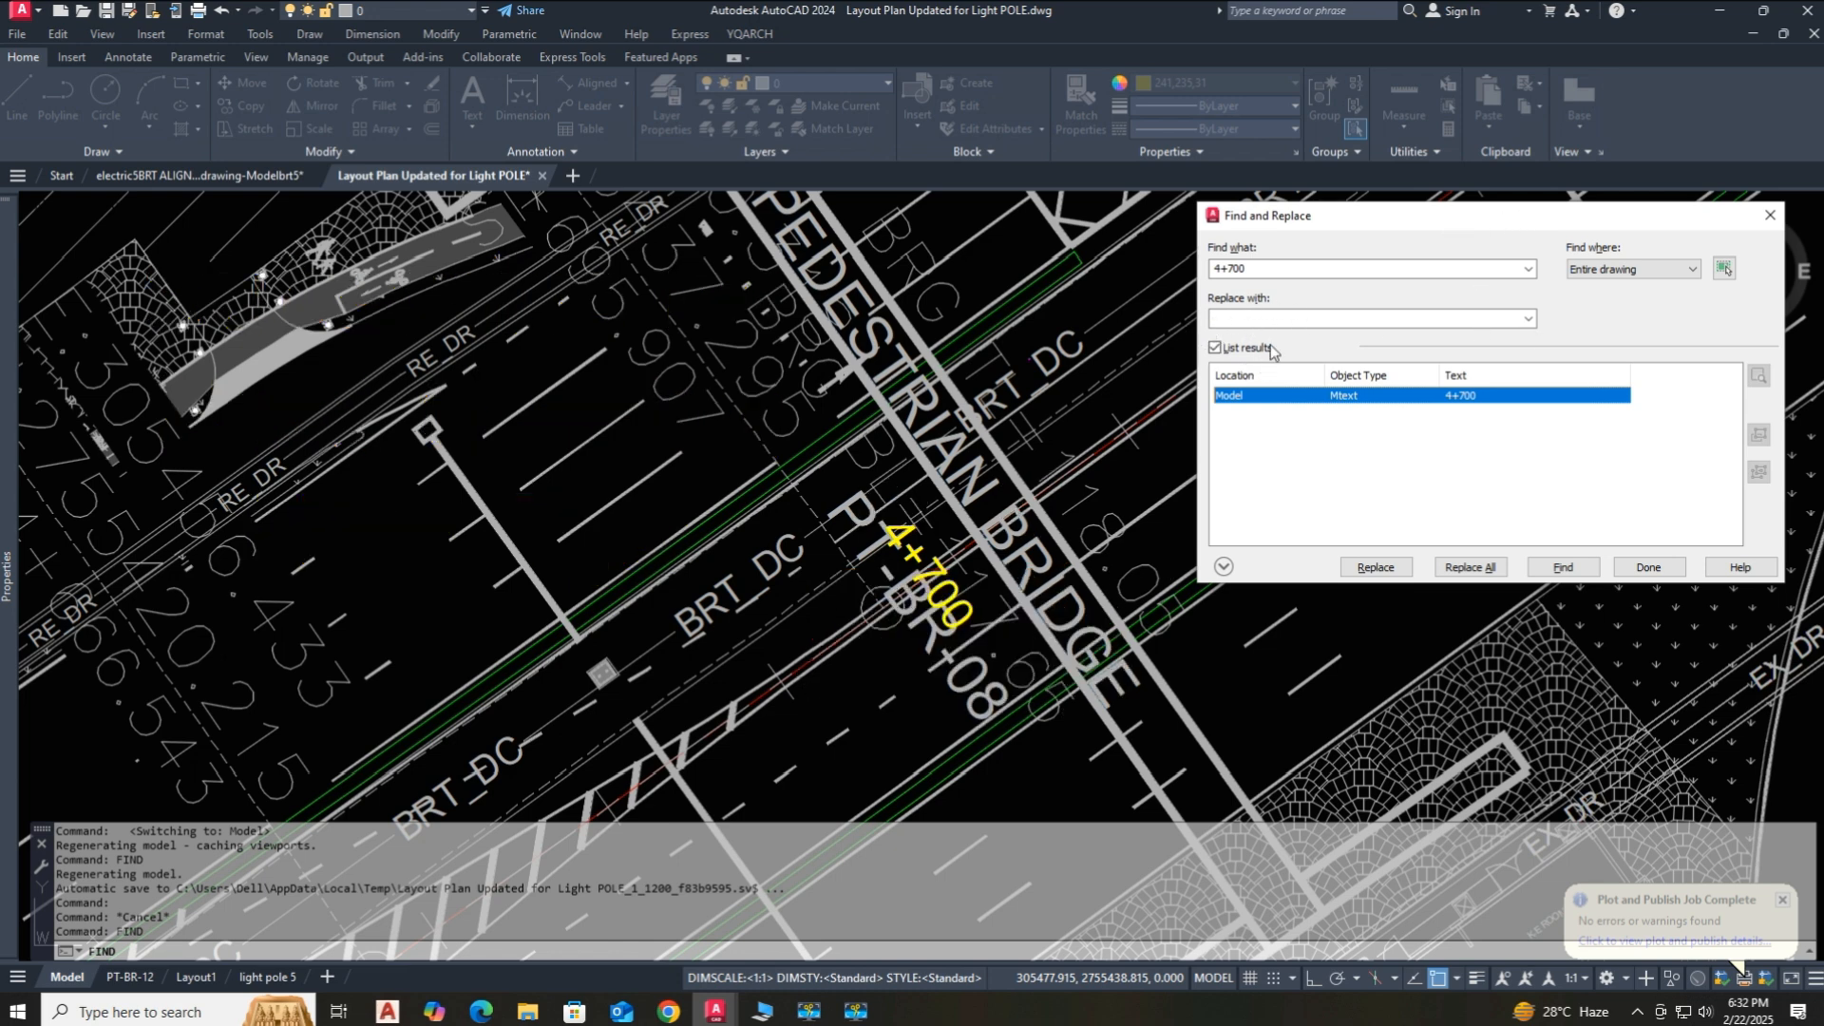
{"action": "mouse_move", "coordinate": [1779, 267]}
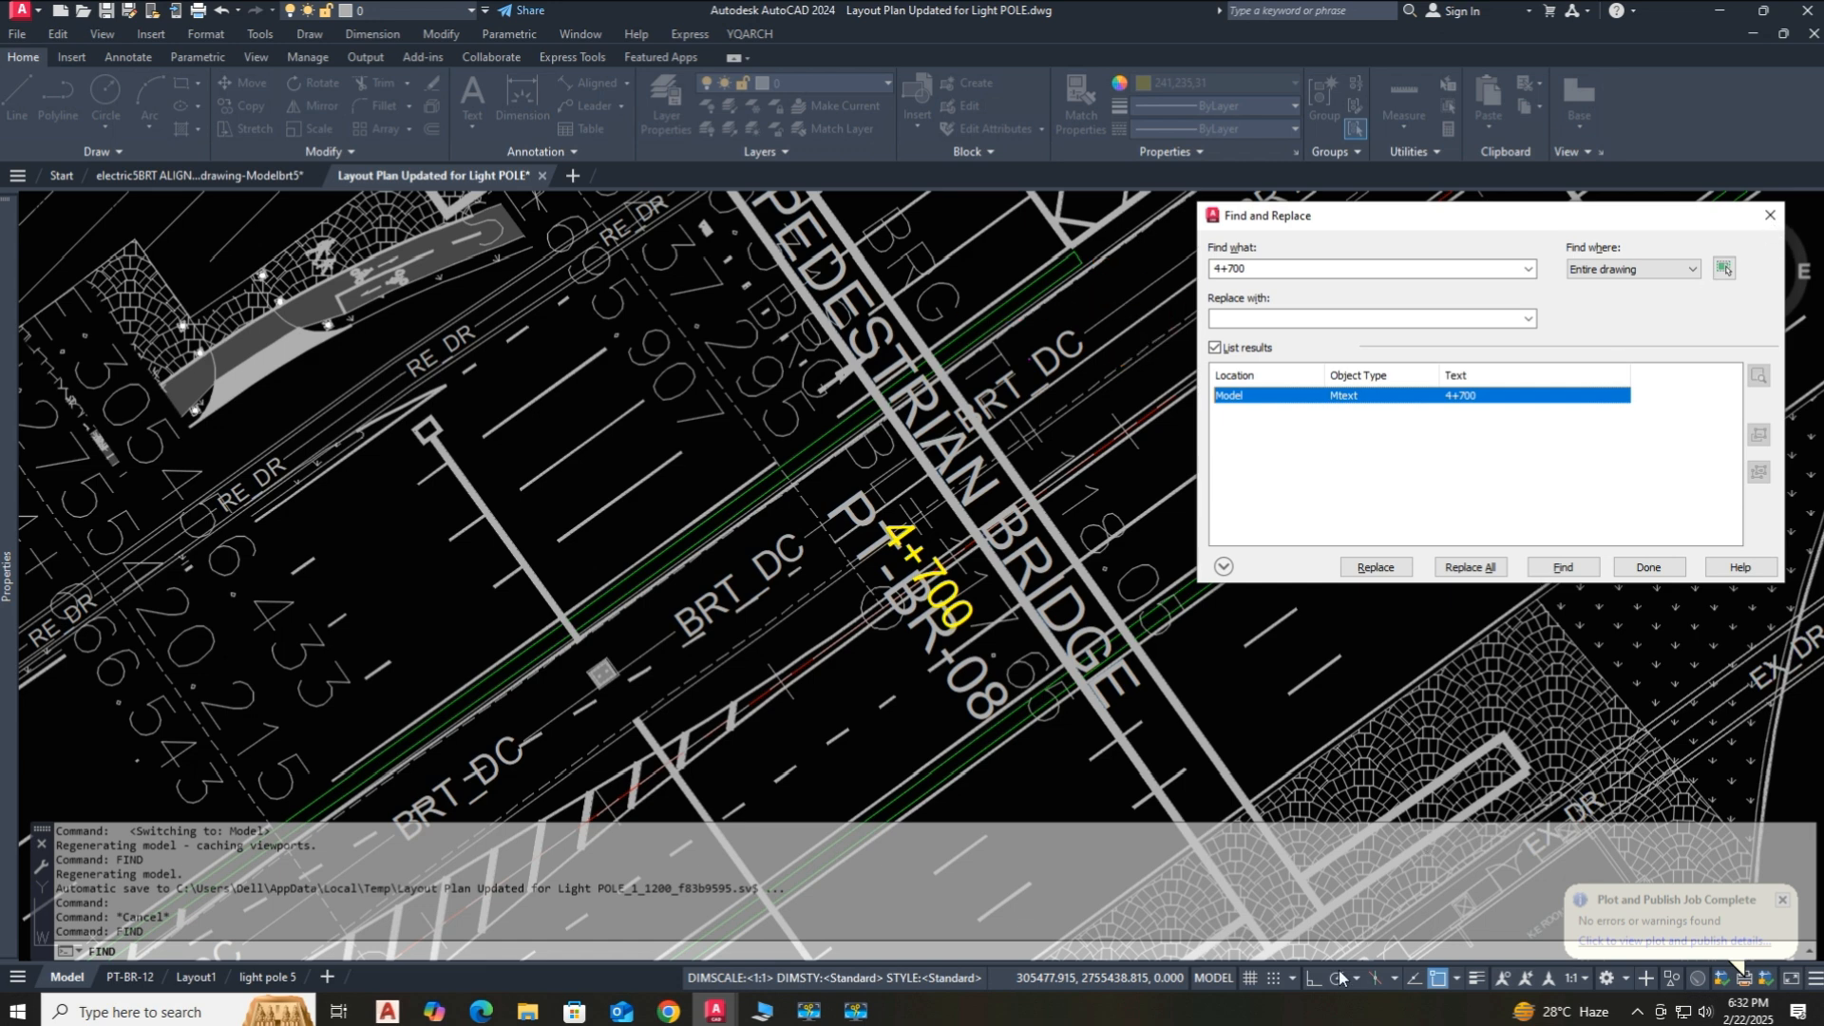
{"action": "left_click", "coordinate": [1646, 567]}
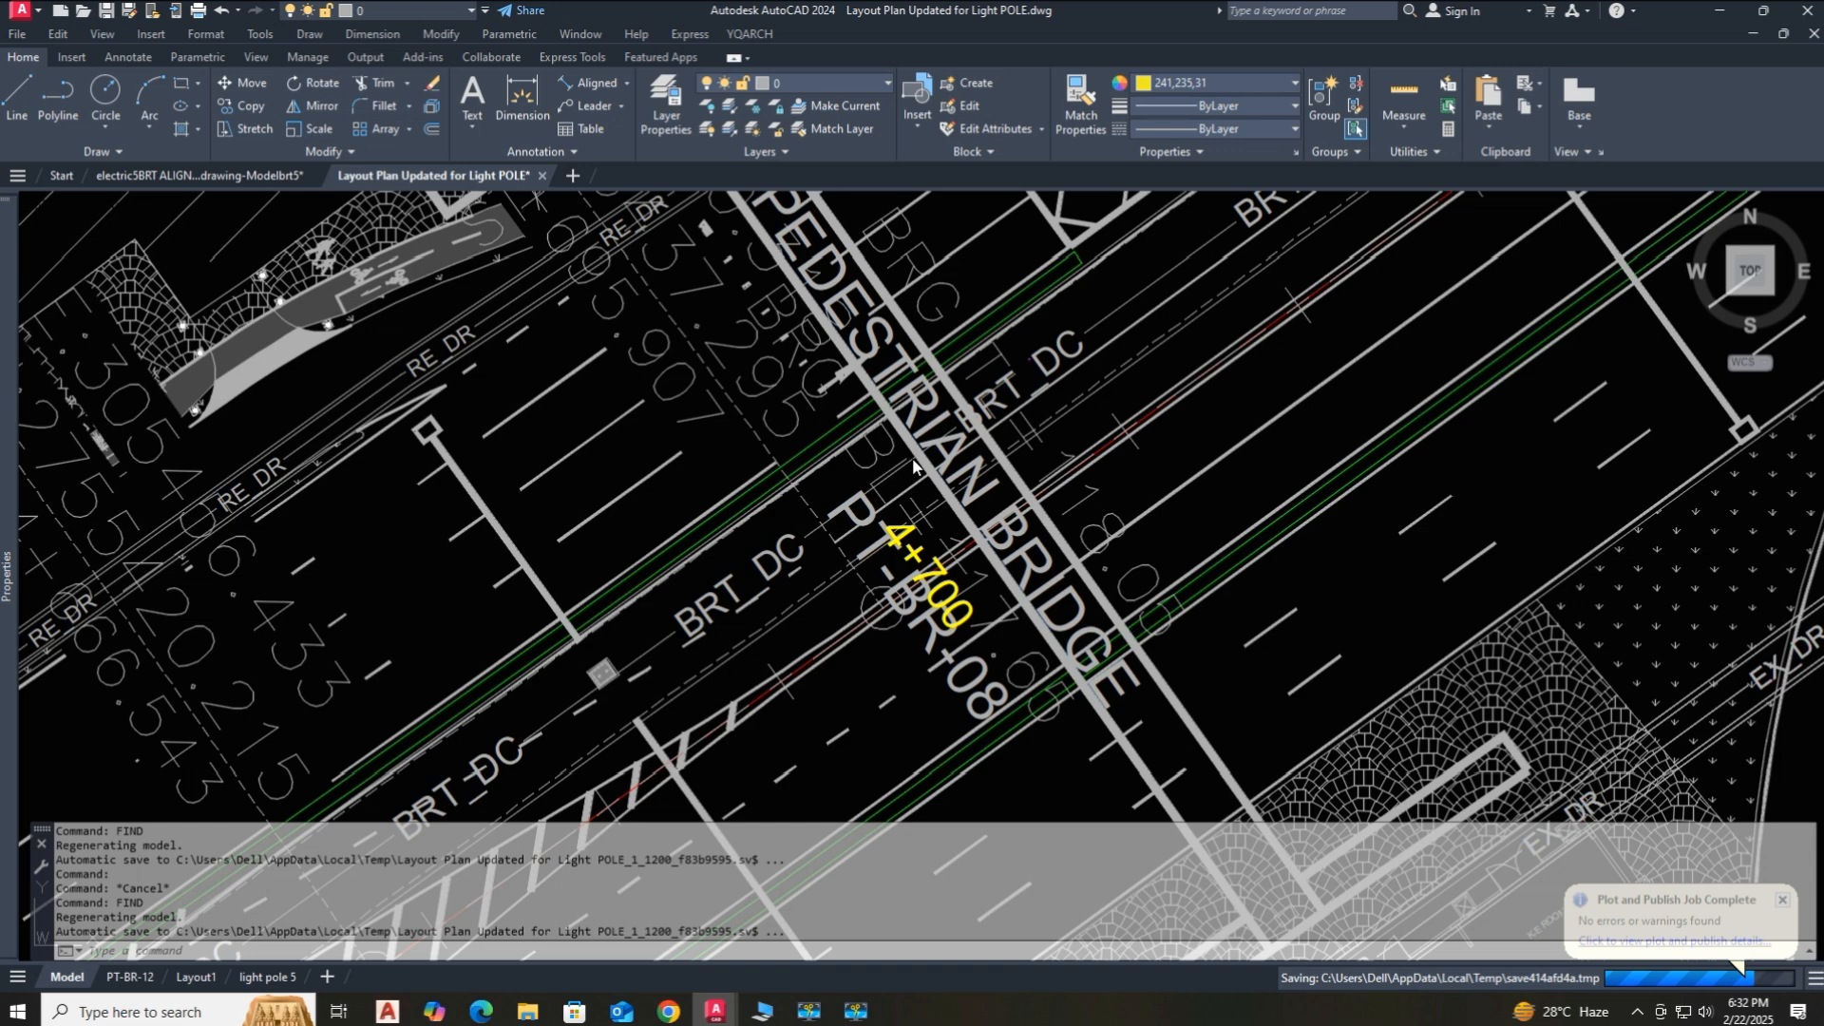